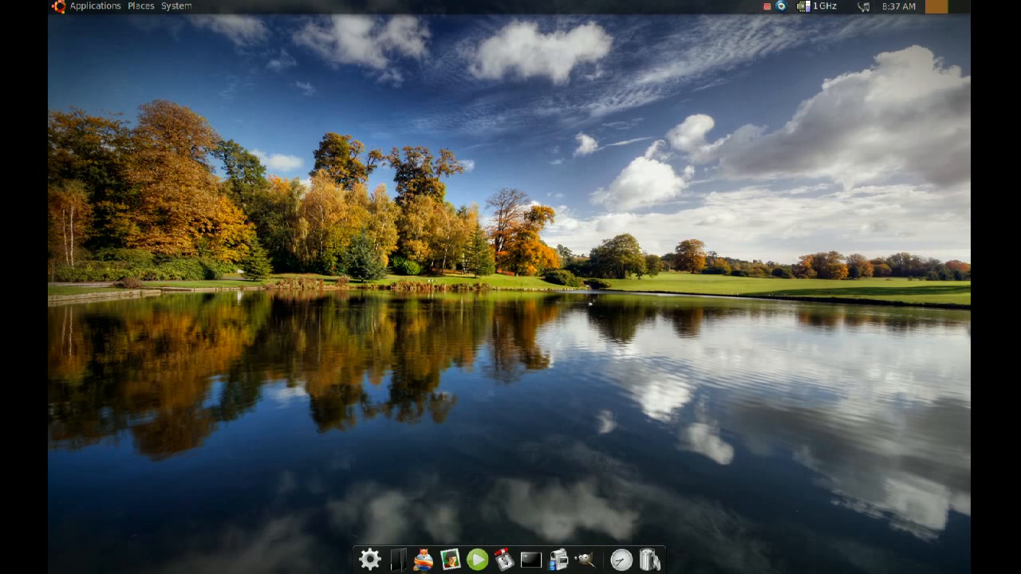
Step: Open the Applications menu in the top panel to show the categories
click(94, 5)
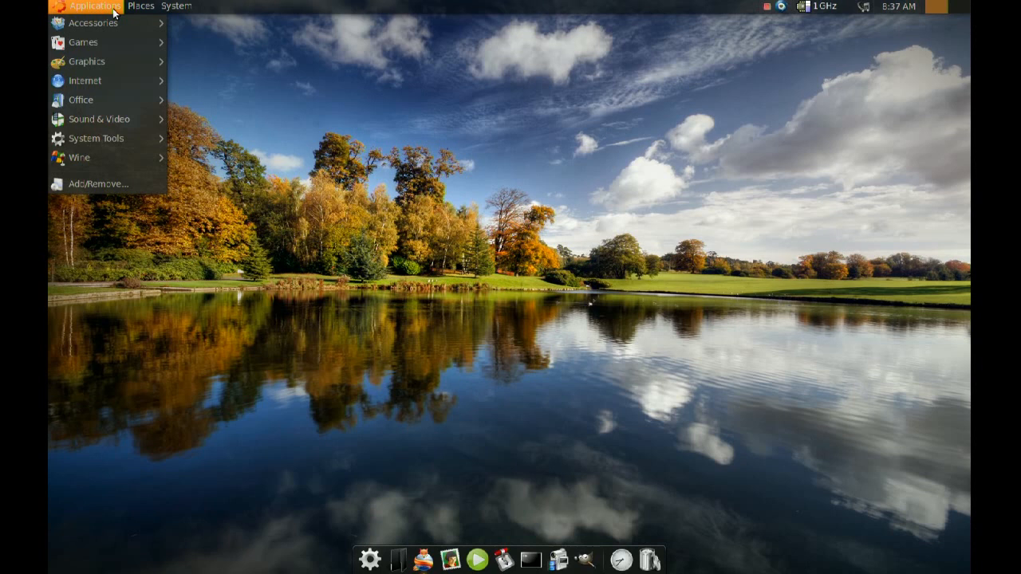
mouse_move(98, 183)
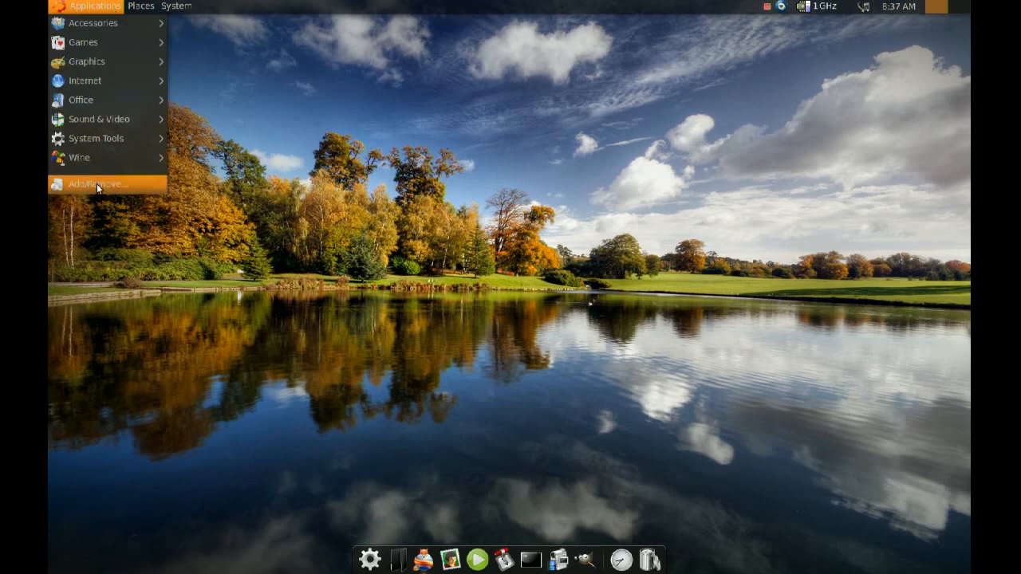
Step: Search Add/Remove Applications for 'DEJA', tick Déjà Dup Backup Utility and view its description
click(94, 5)
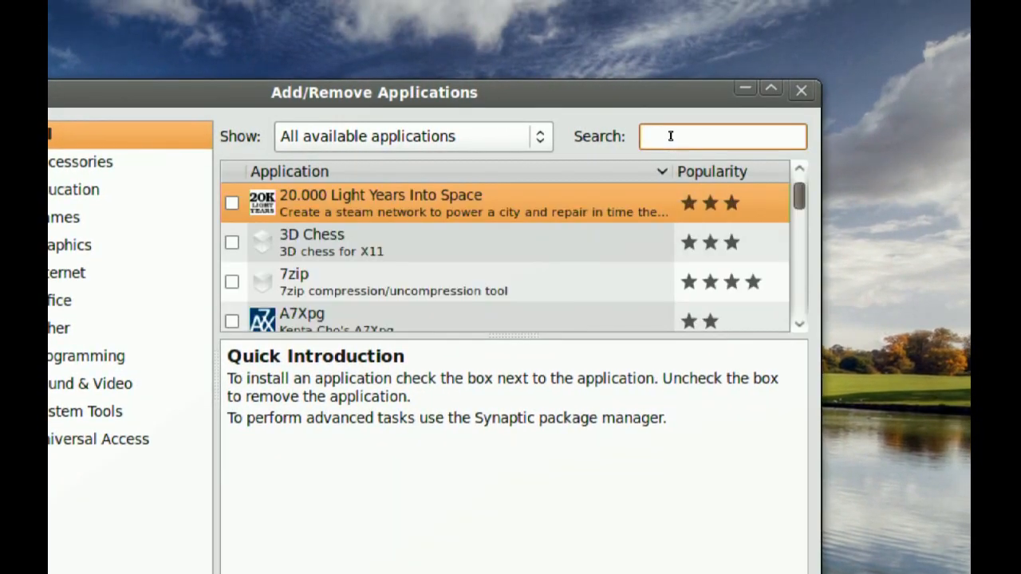
text(DEJA)
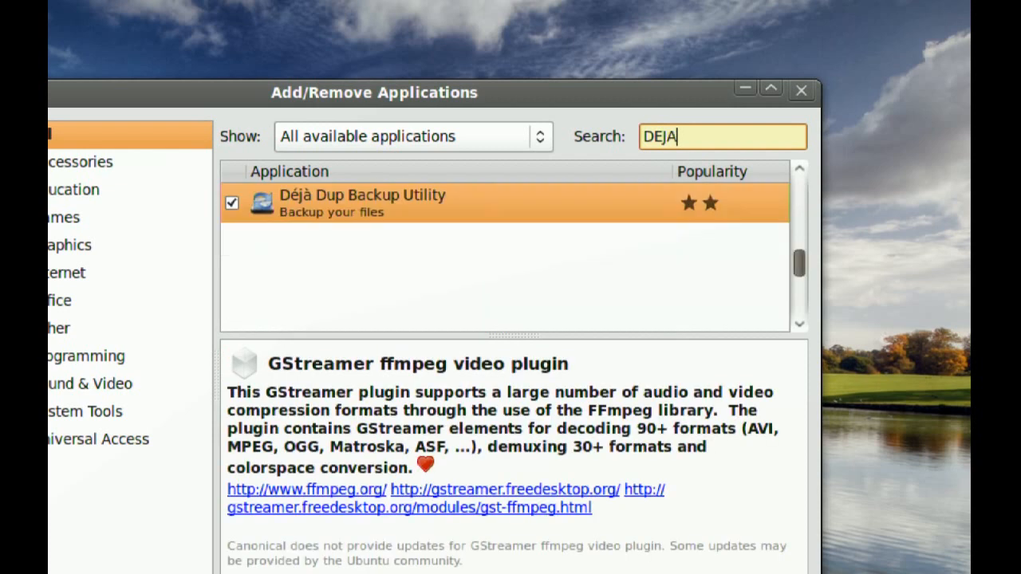
click(362, 202)
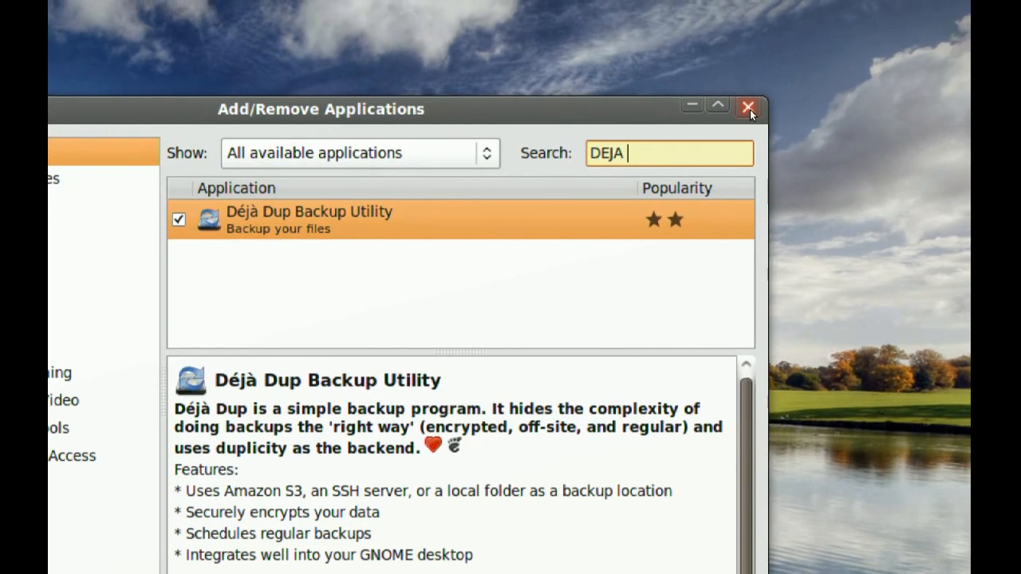
Step: Close Add/Remove Applications and launch Déjà Dup from Applications > Accessories
click(748, 107)
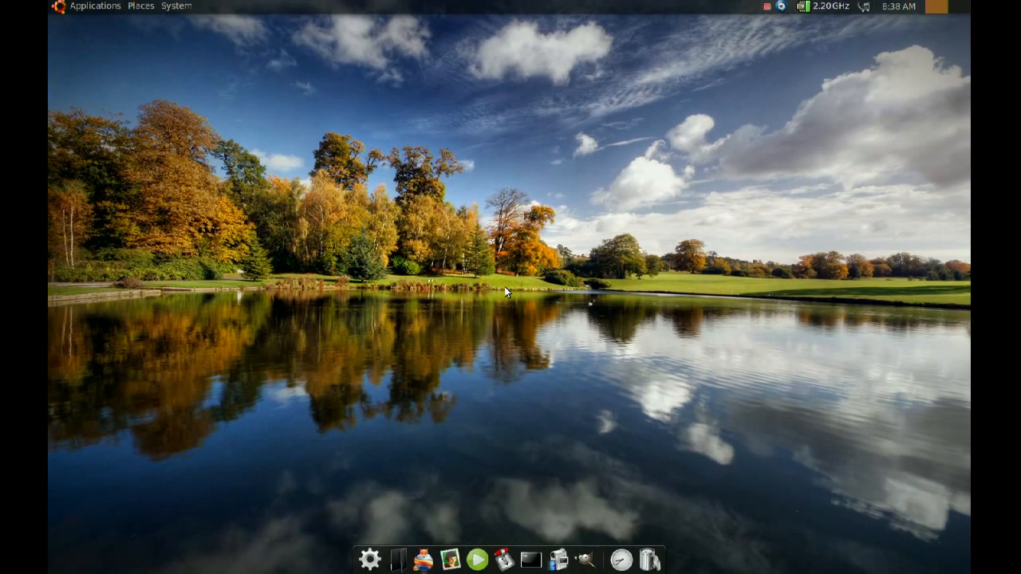
mouse_move(98, 11)
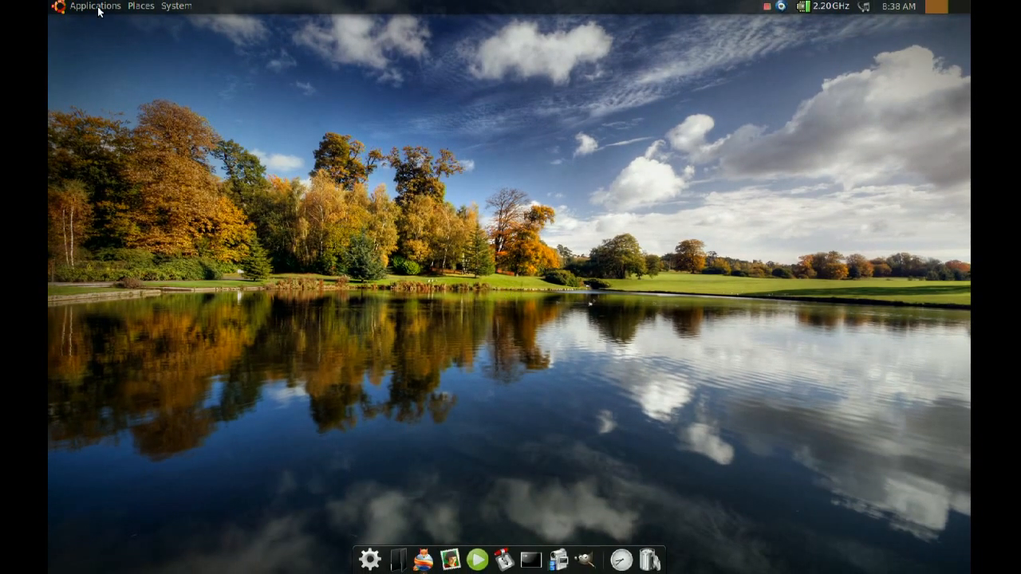
click(94, 6)
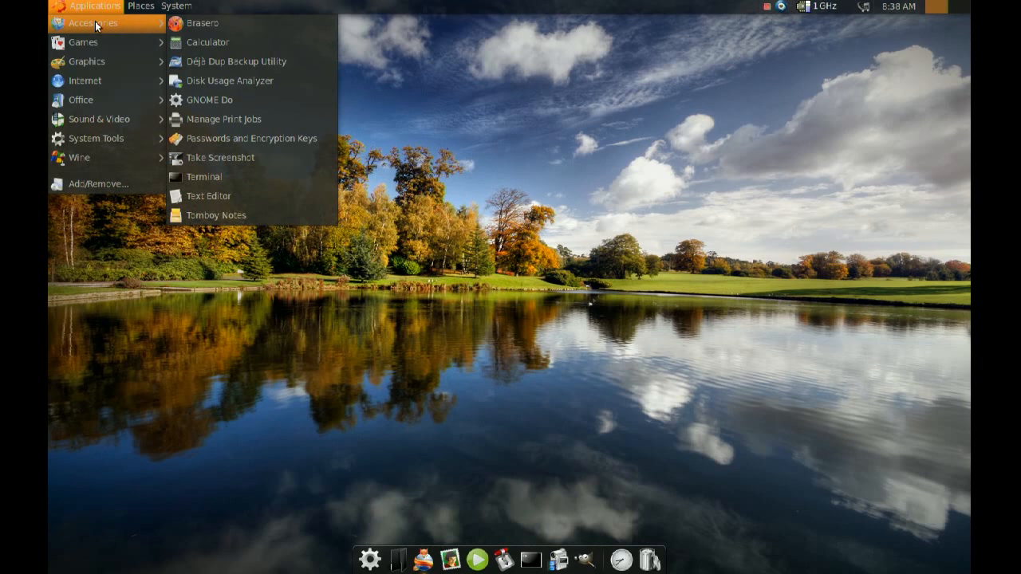
mouse_move(208, 41)
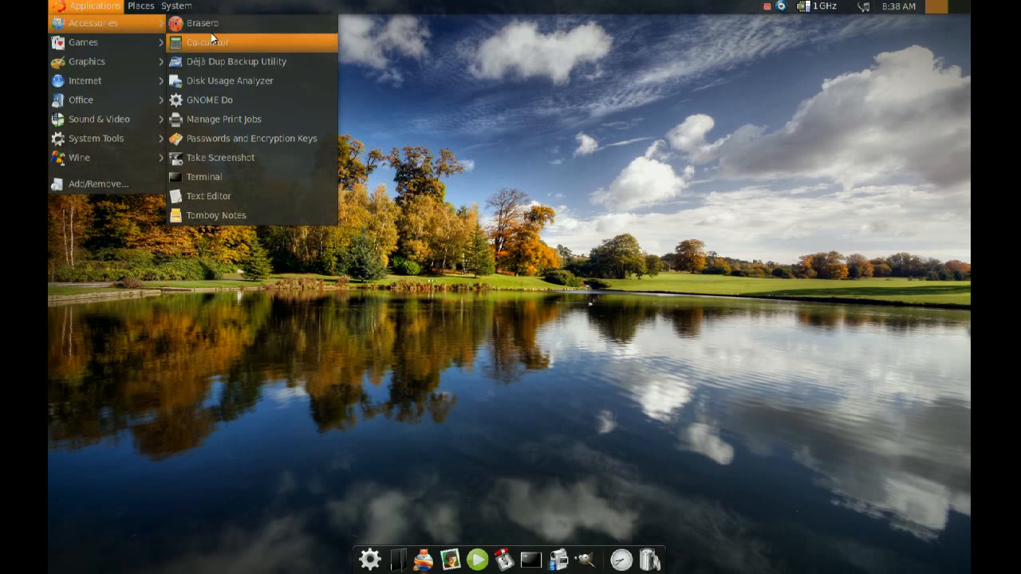
mouse_move(236, 61)
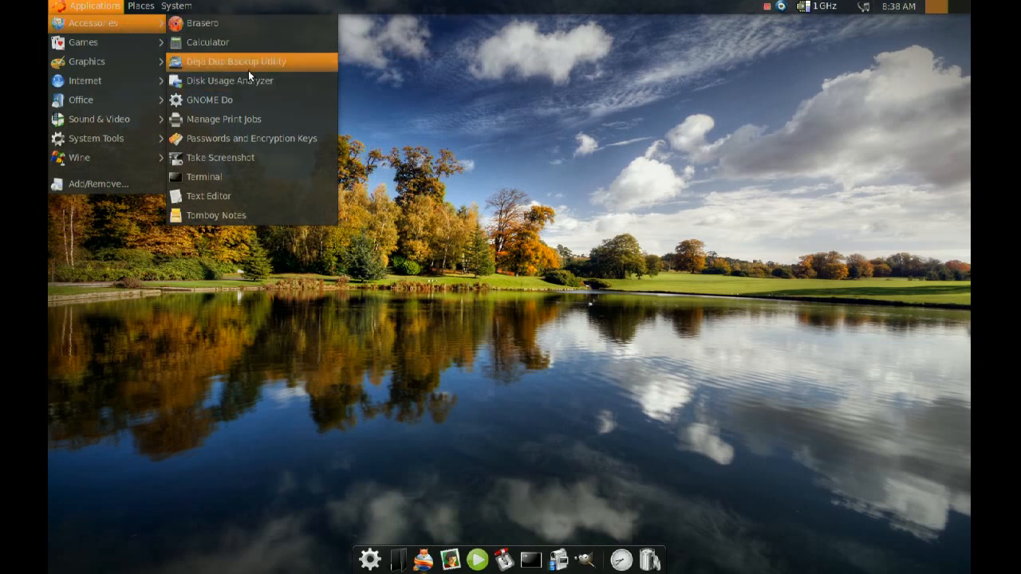
click(475, 326)
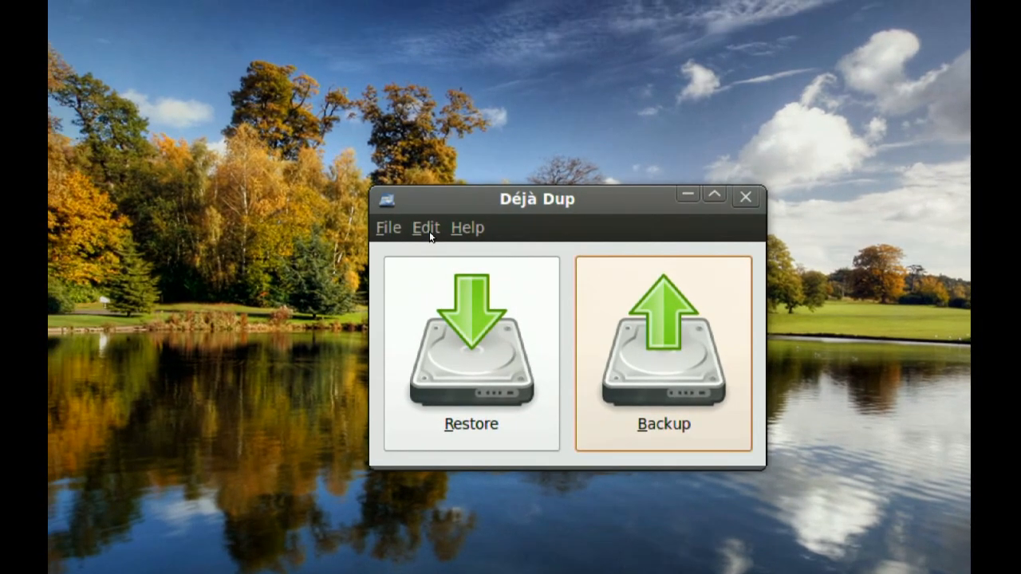
Step: Set the backup location to Local Folder in Déjà Dup's Edit > Preferences
click(425, 228)
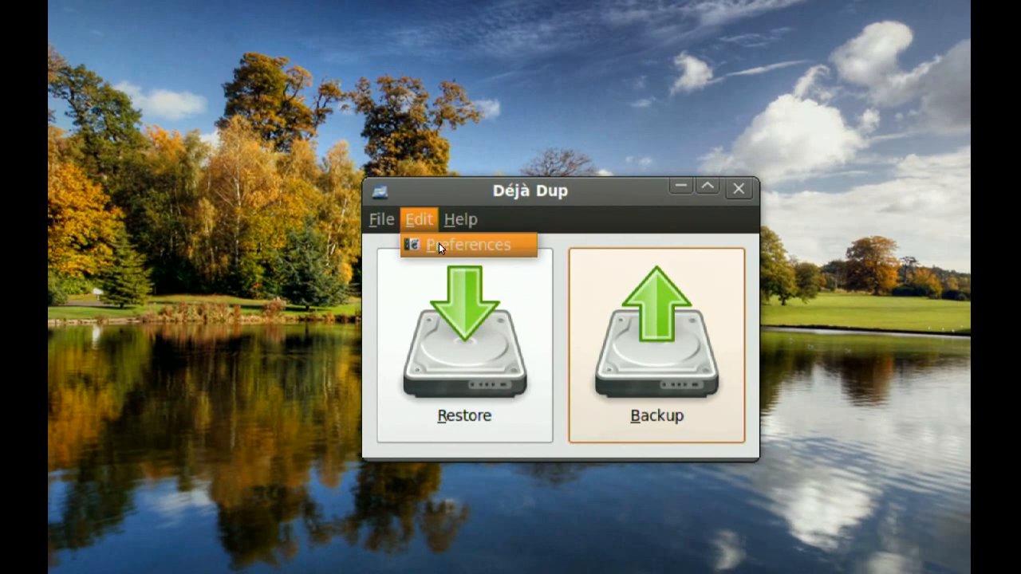
click(469, 245)
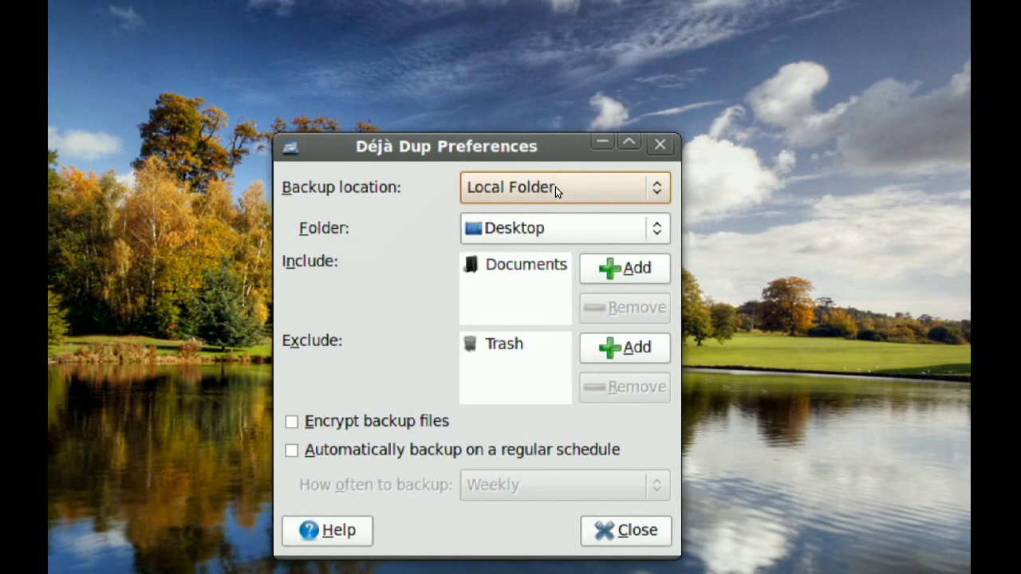
click(559, 188)
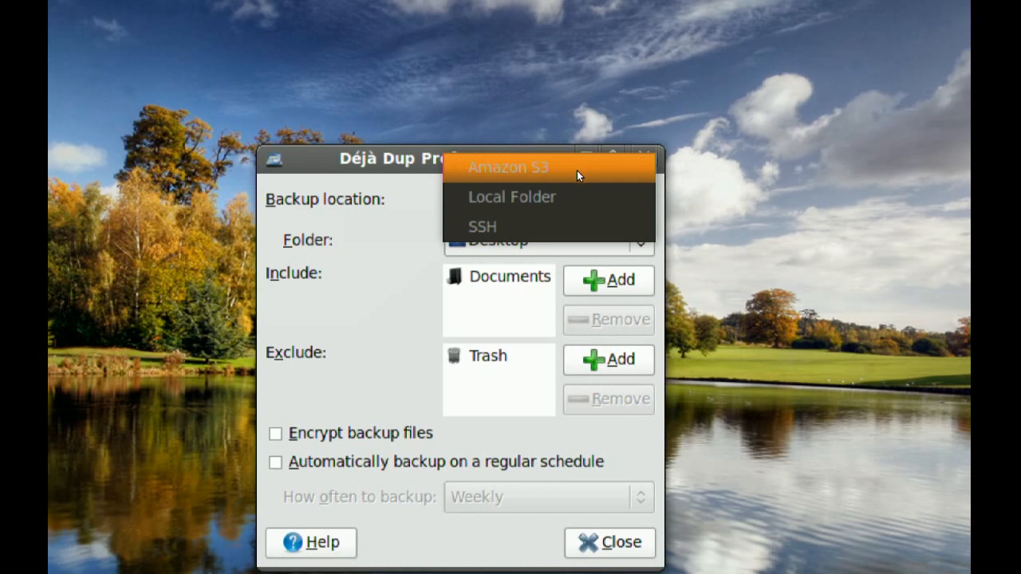
click(512, 197)
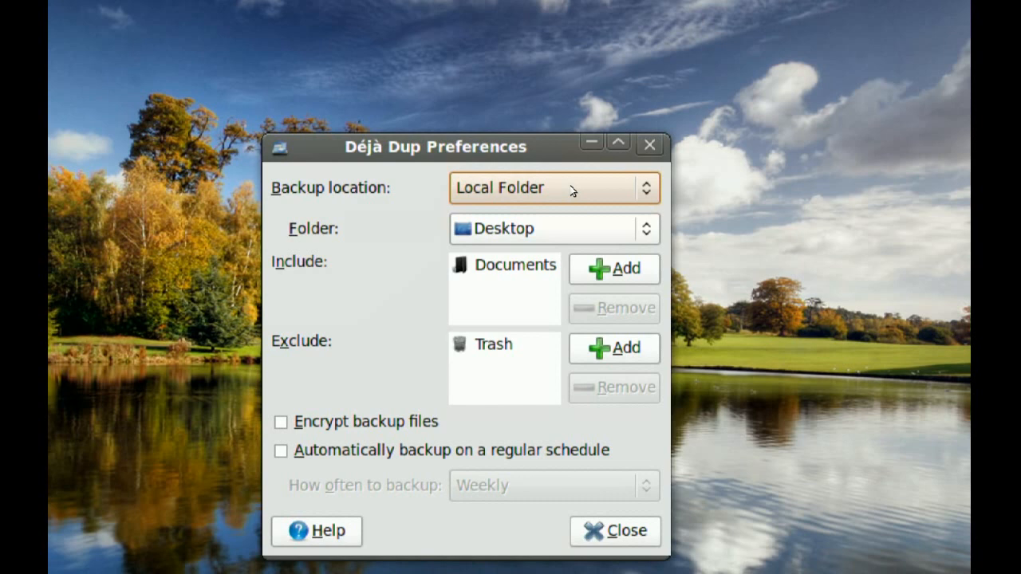
drag(434, 148, 516, 124)
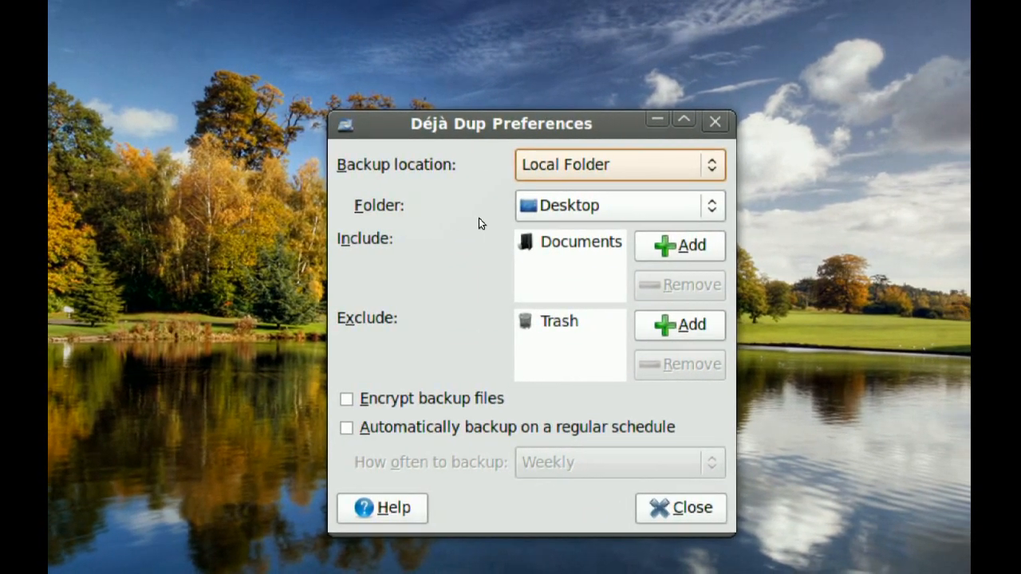
drag(501, 124, 391, 91)
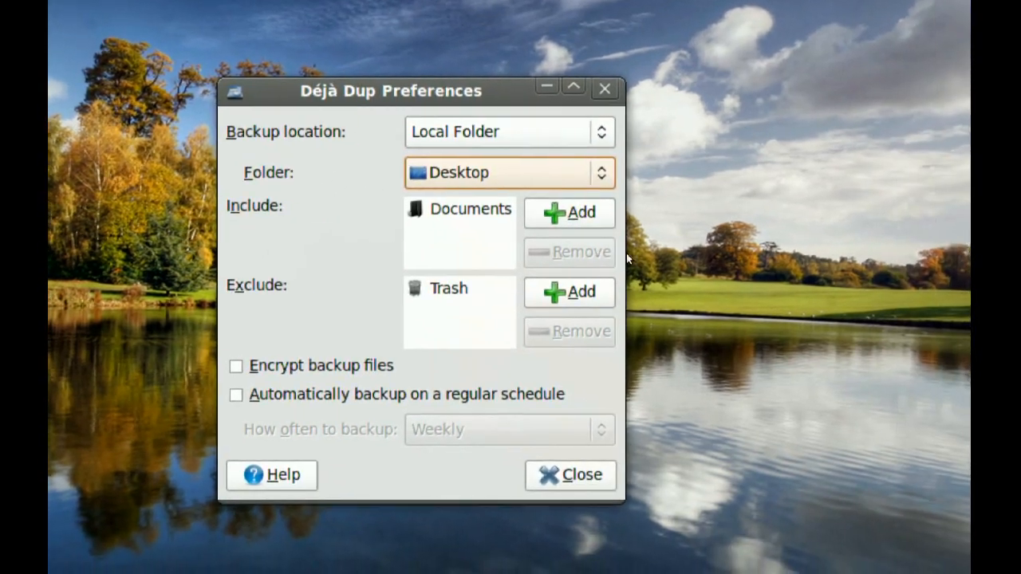
Step: Set the backup folder to home, then dismiss the Documents already-listed error
click(509, 172)
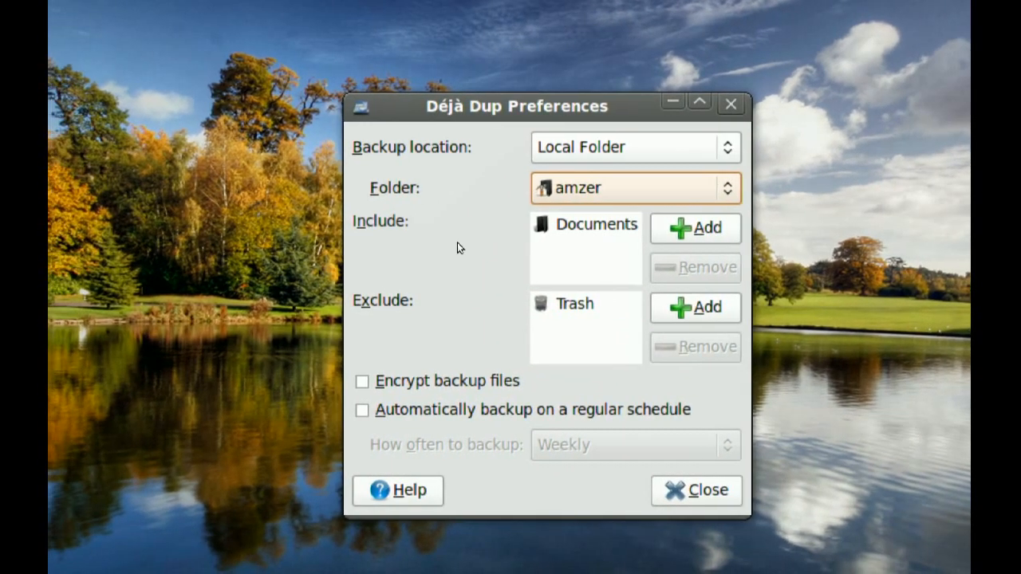
drag(516, 106, 488, 105)
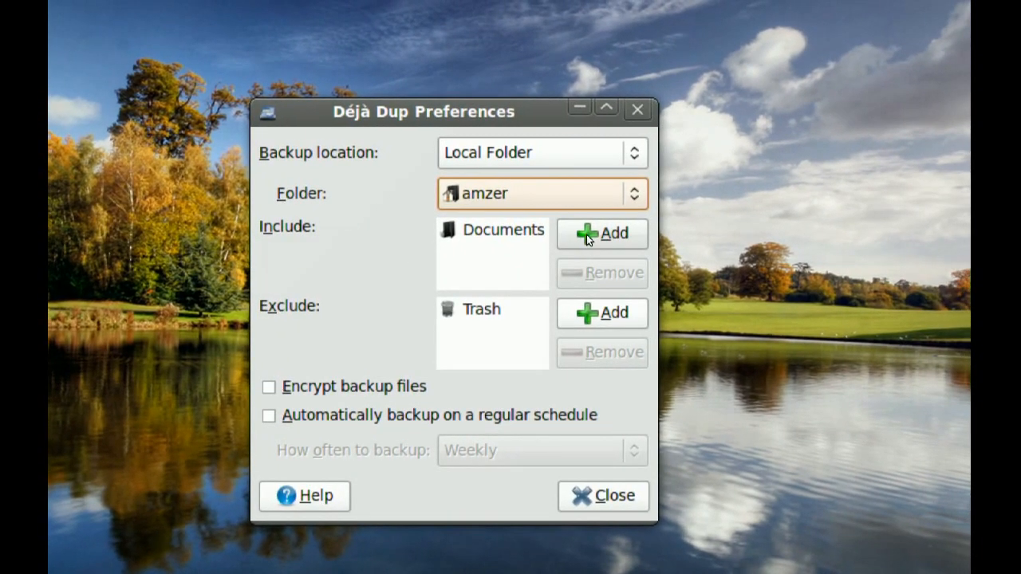
click(601, 233)
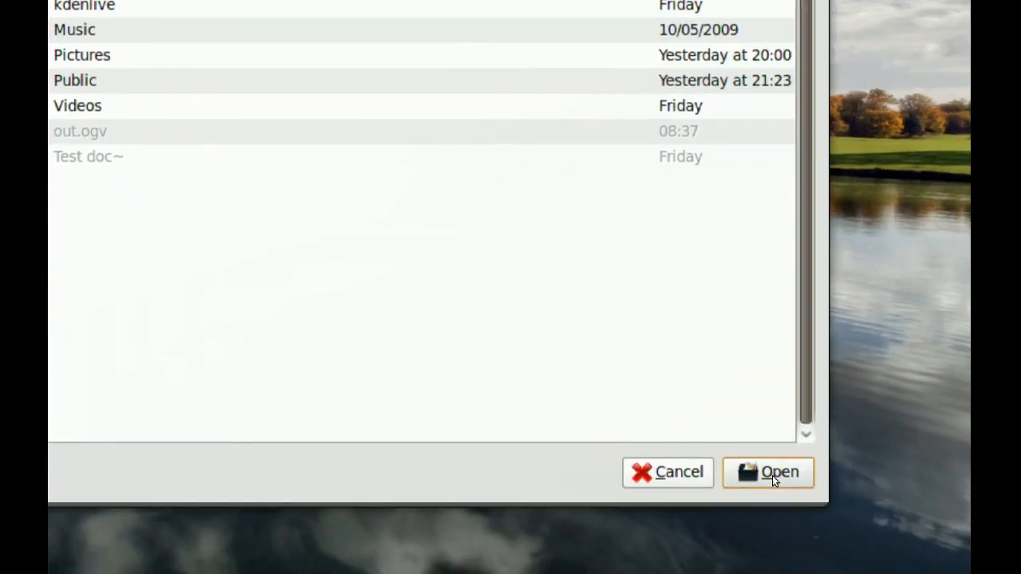
click(769, 472)
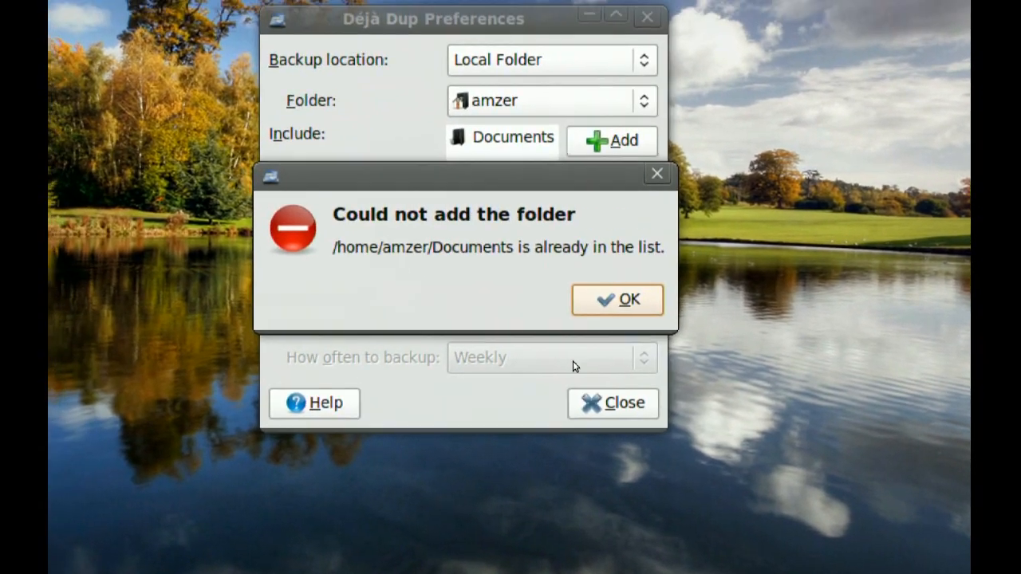
click(618, 299)
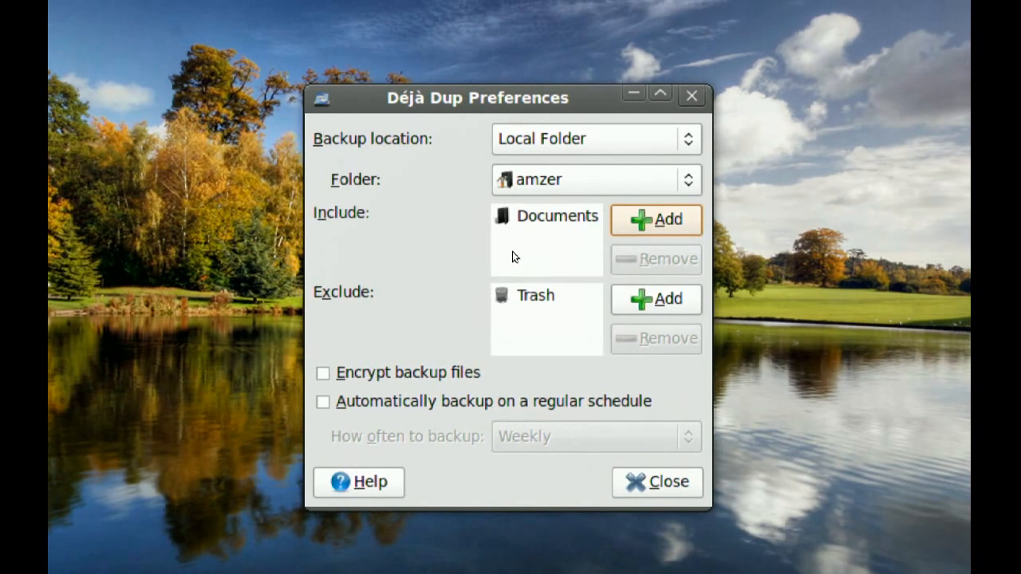
Step: Select Documents in the Include list and tick Encrypt backup files
click(557, 216)
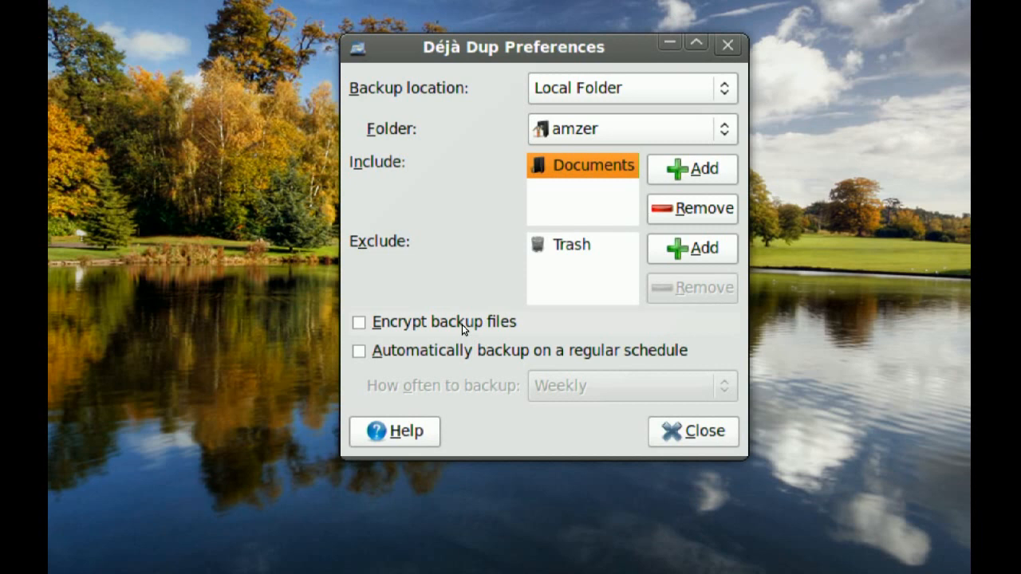
click(358, 322)
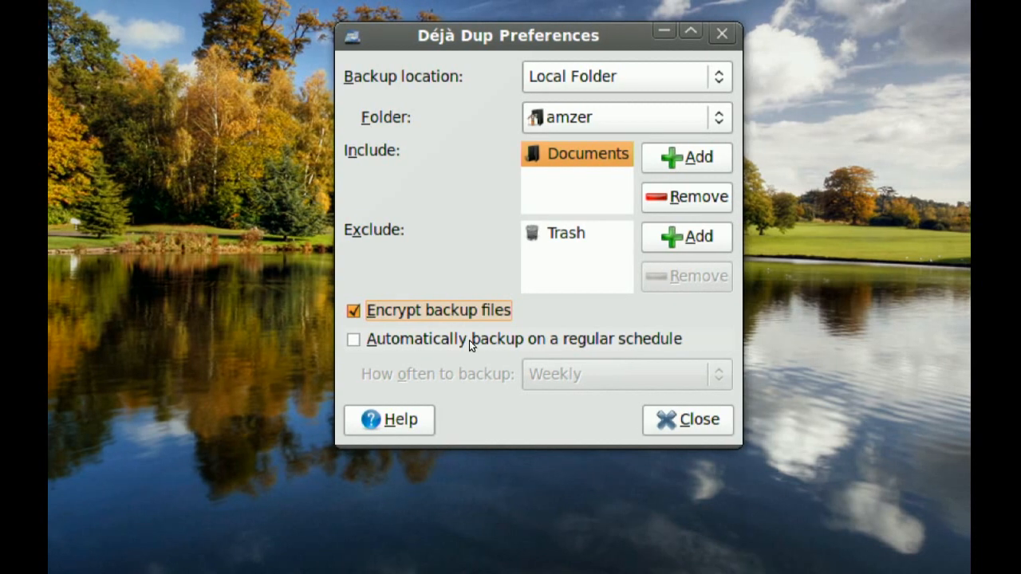
Step: Enable scheduled automatic backups set to Weekly, then close the preferences
click(354, 338)
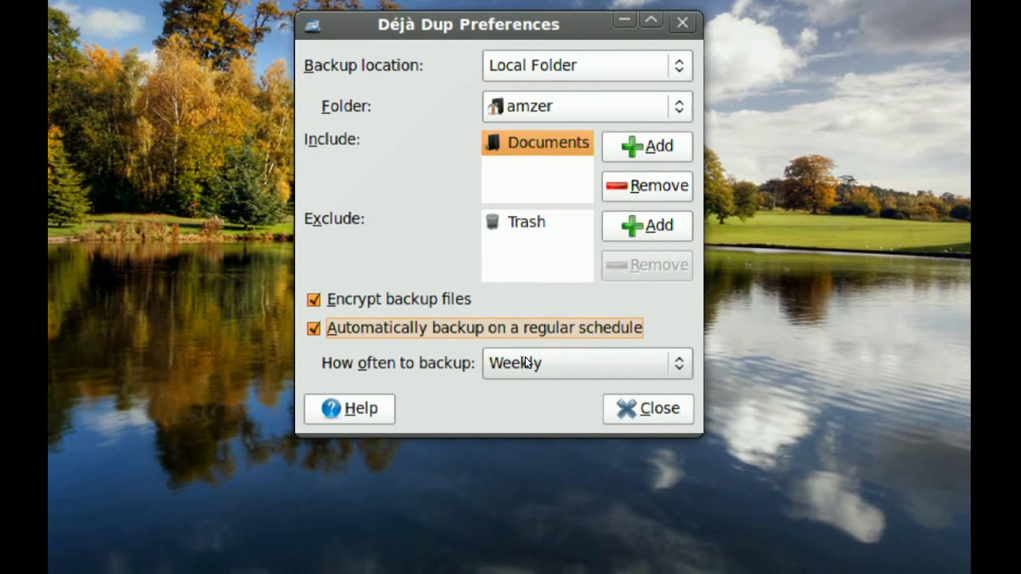
click(587, 363)
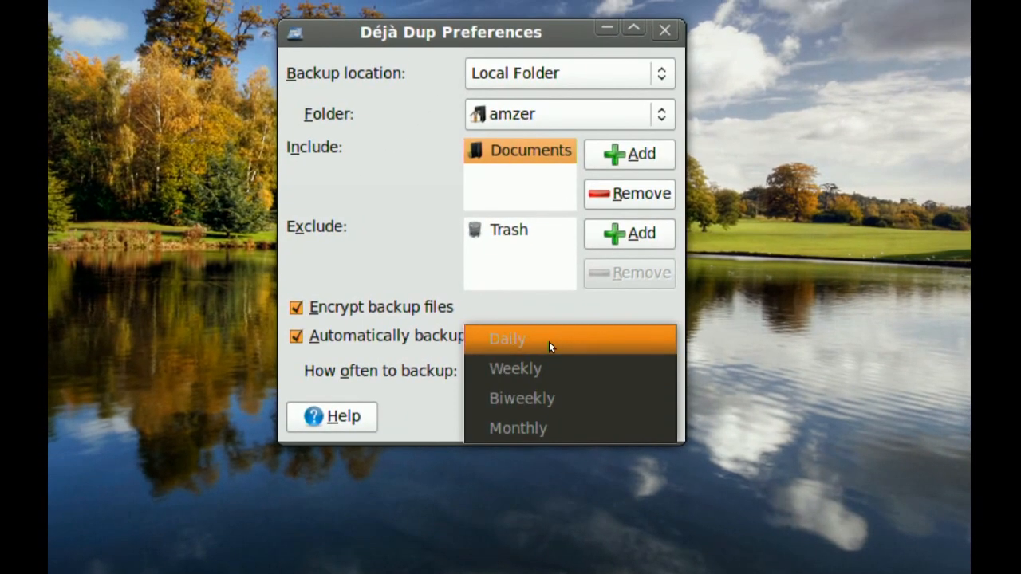
mouse_move(549, 362)
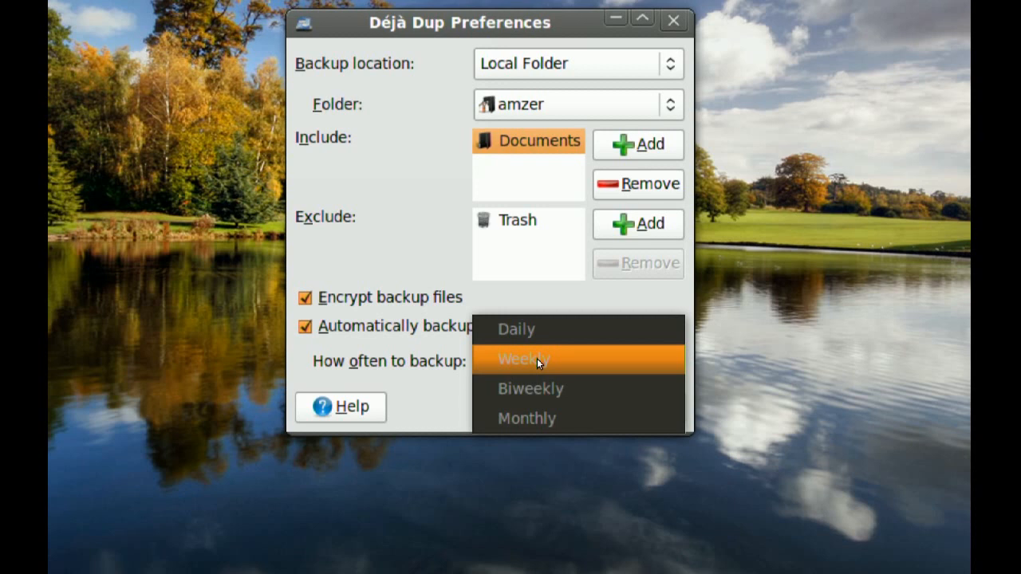
click(523, 359)
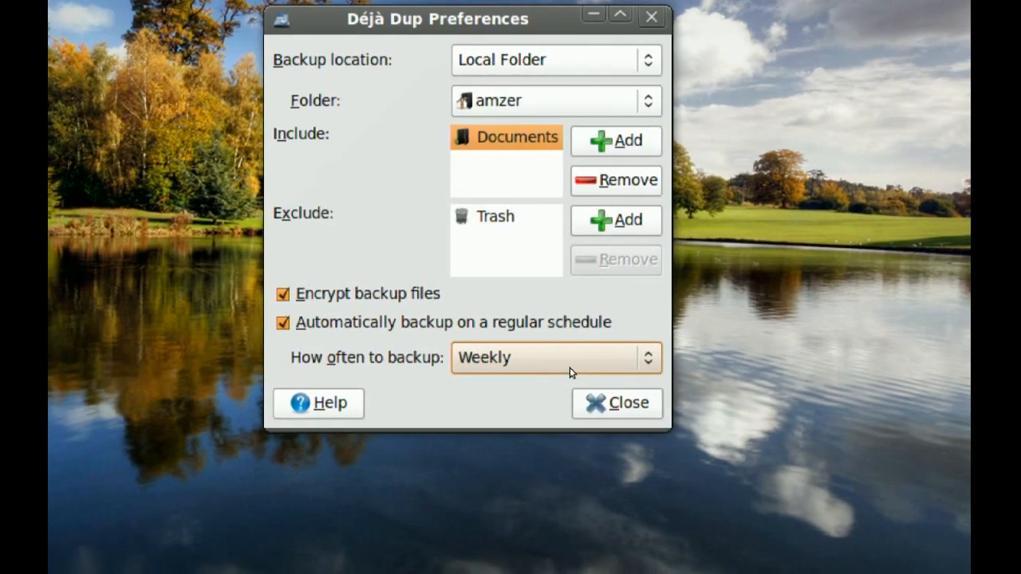
click(617, 403)
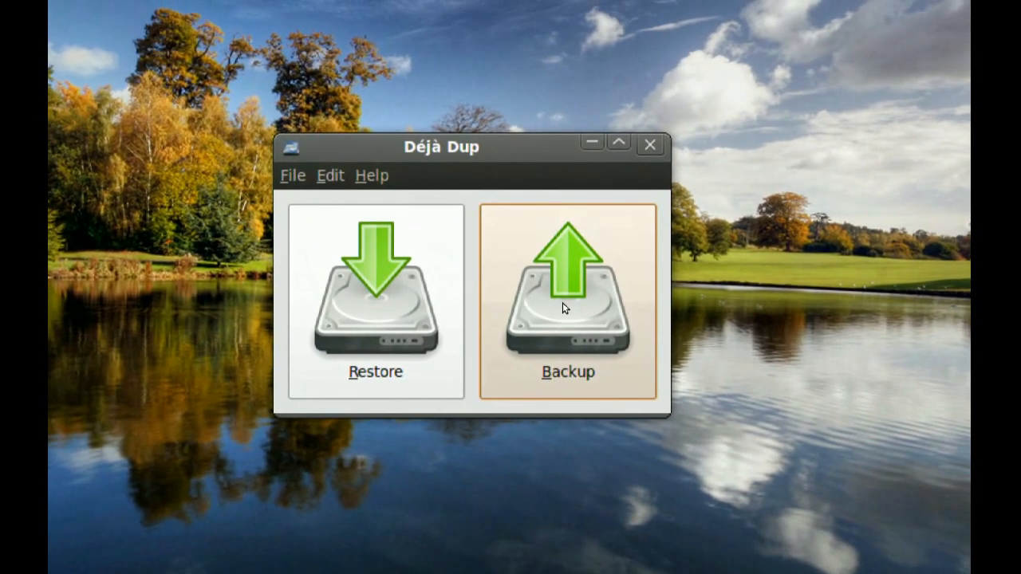
Step: Run the backup with an encryption password and dismiss the backup-finished notice
click(568, 287)
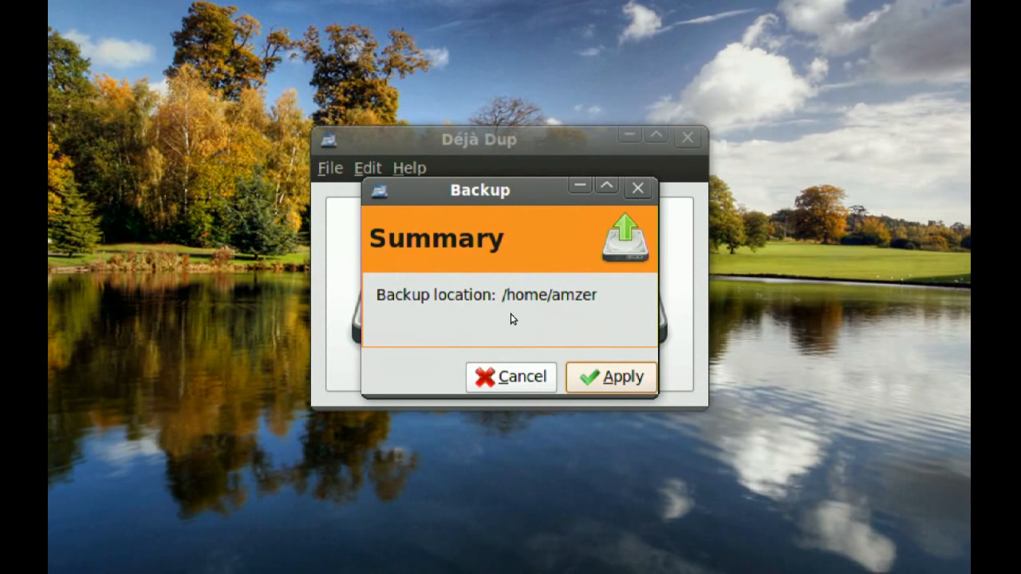
click(611, 376)
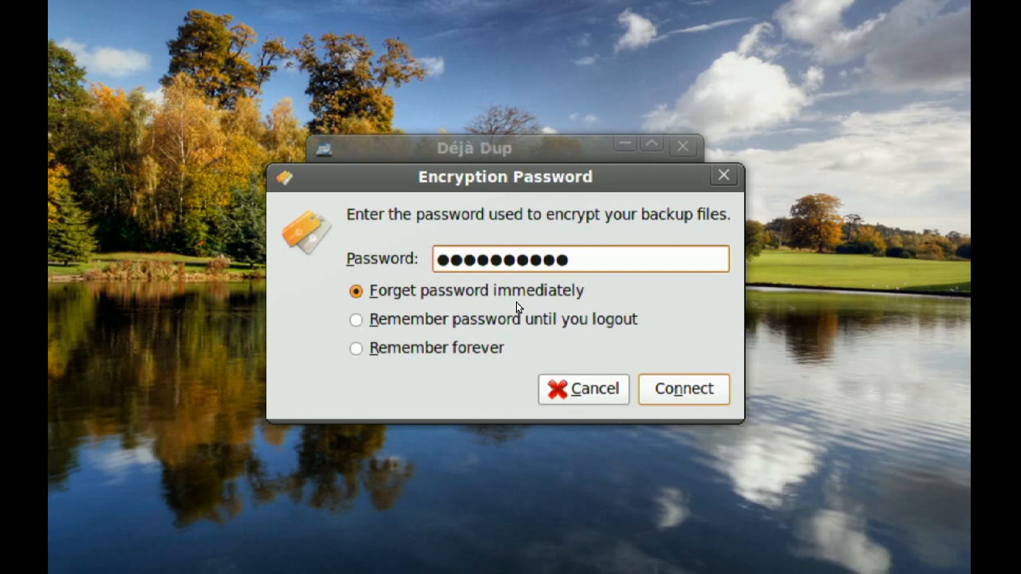
text(•)
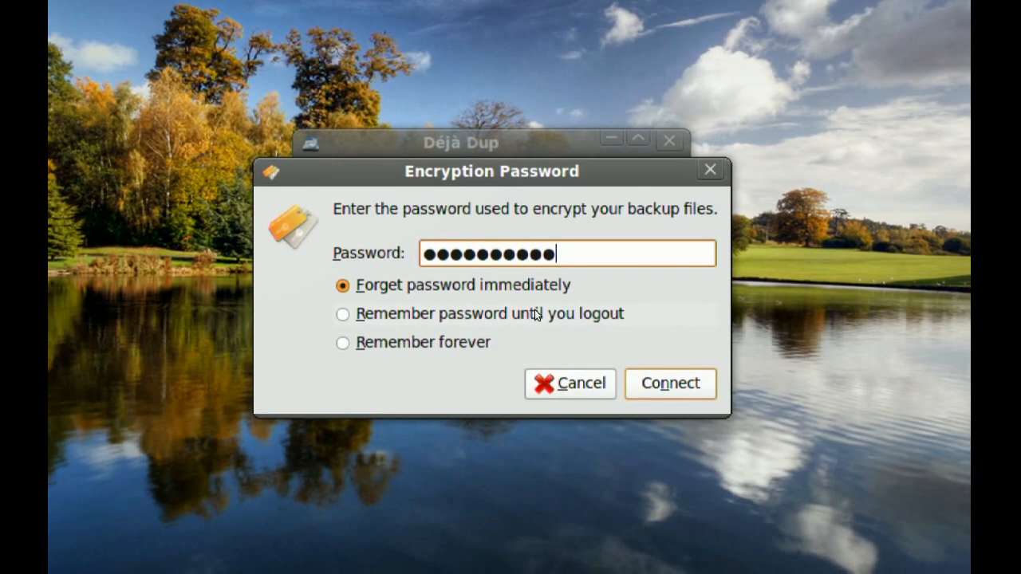
click(670, 384)
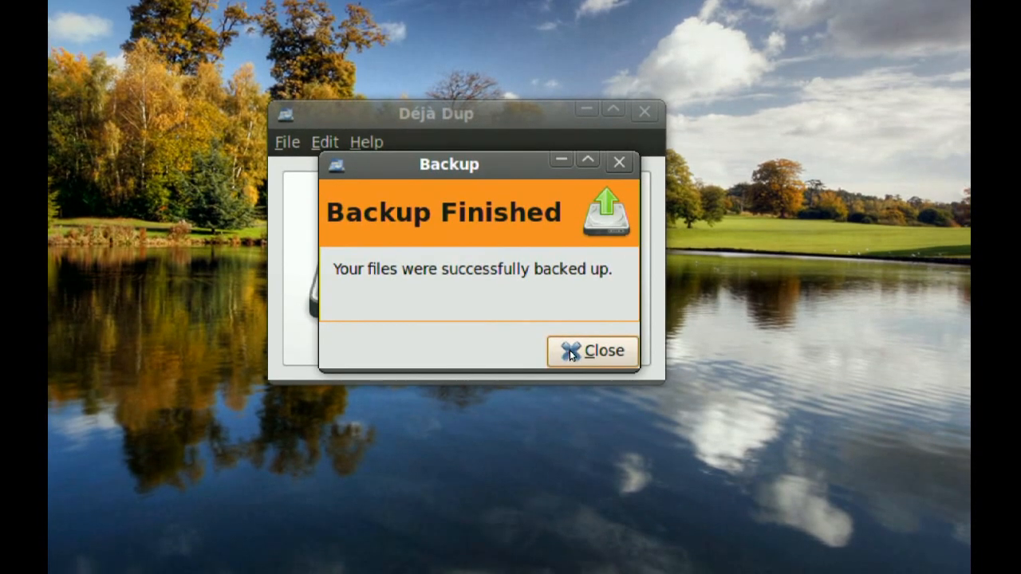
click(593, 351)
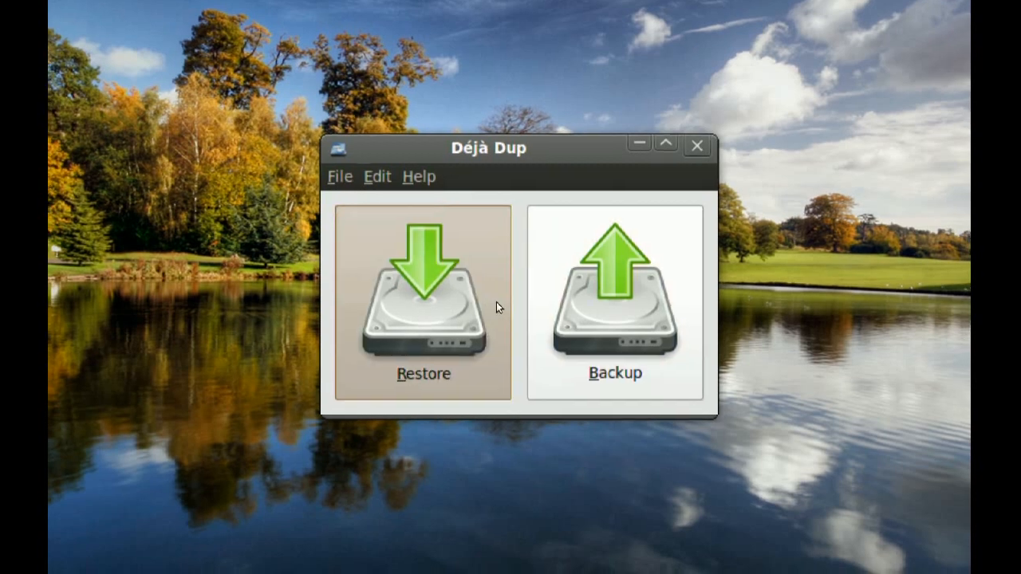
Step: Start a restore, unlock it with the encryption password, and pick the 19 Oct 2009 backup
click(424, 295)
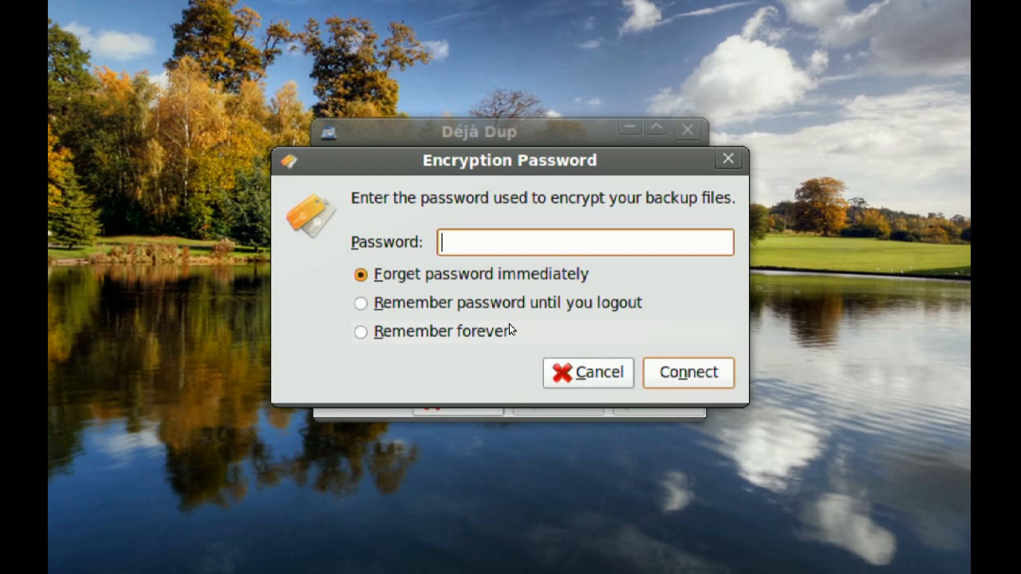
text(****)
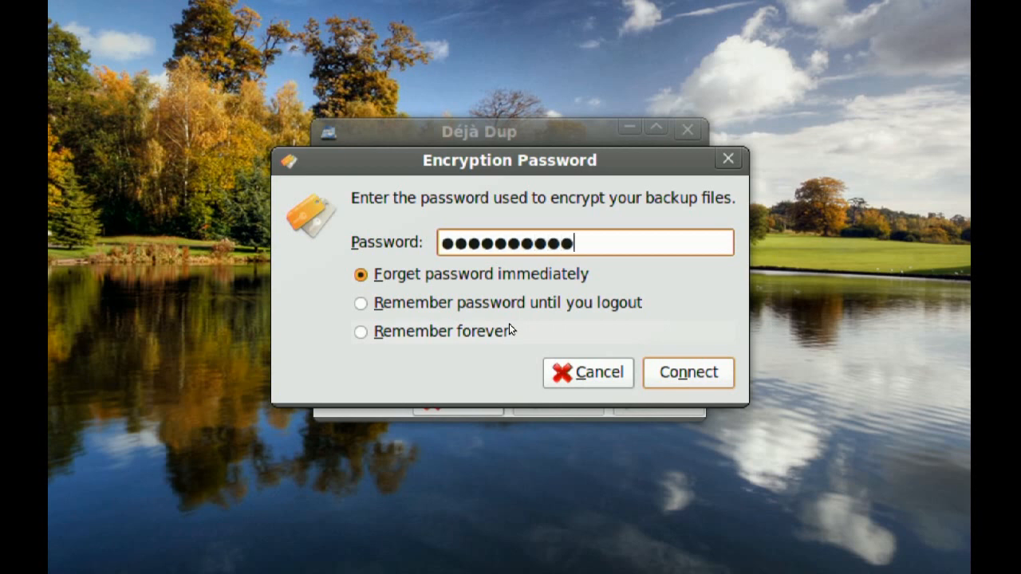
click(687, 373)
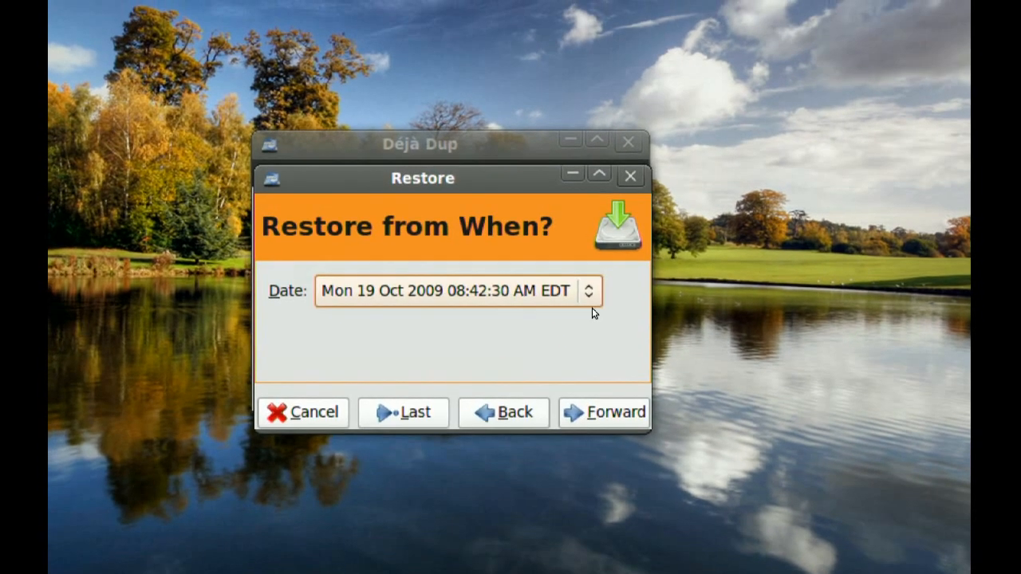
click(459, 292)
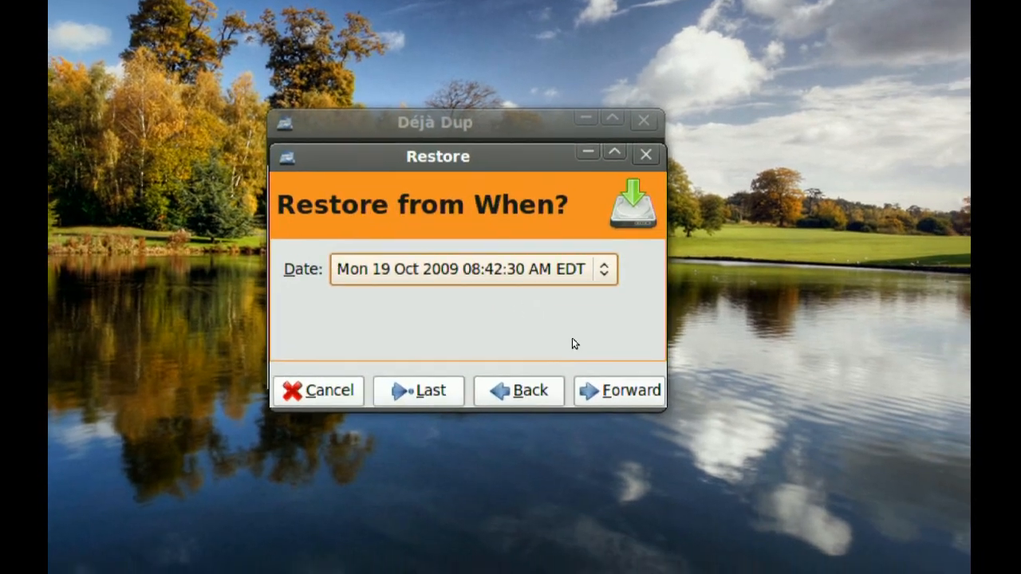
Step: Choose Restore to specific folder with Desktop as destination and advance to the summary
click(620, 391)
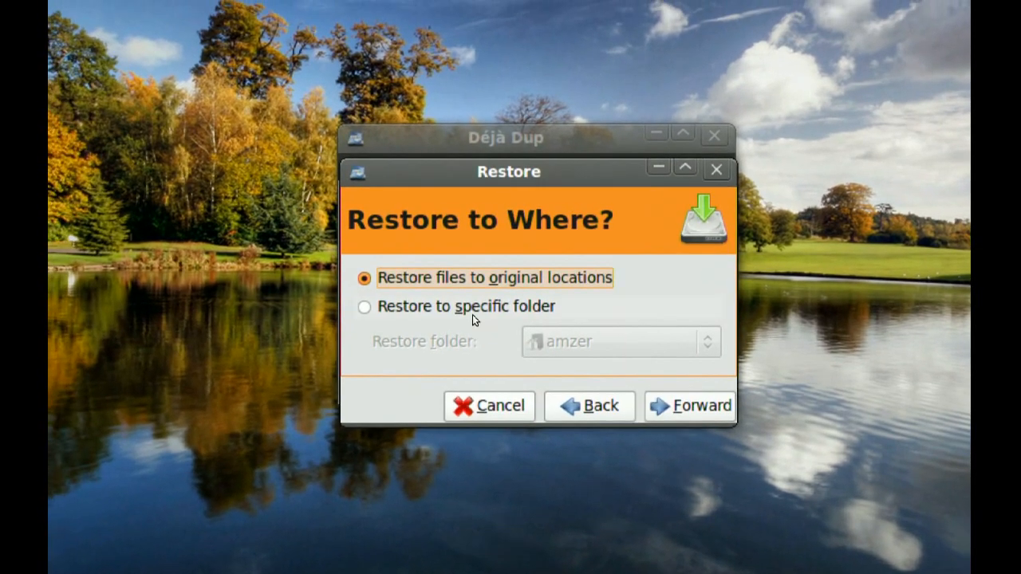
click(365, 306)
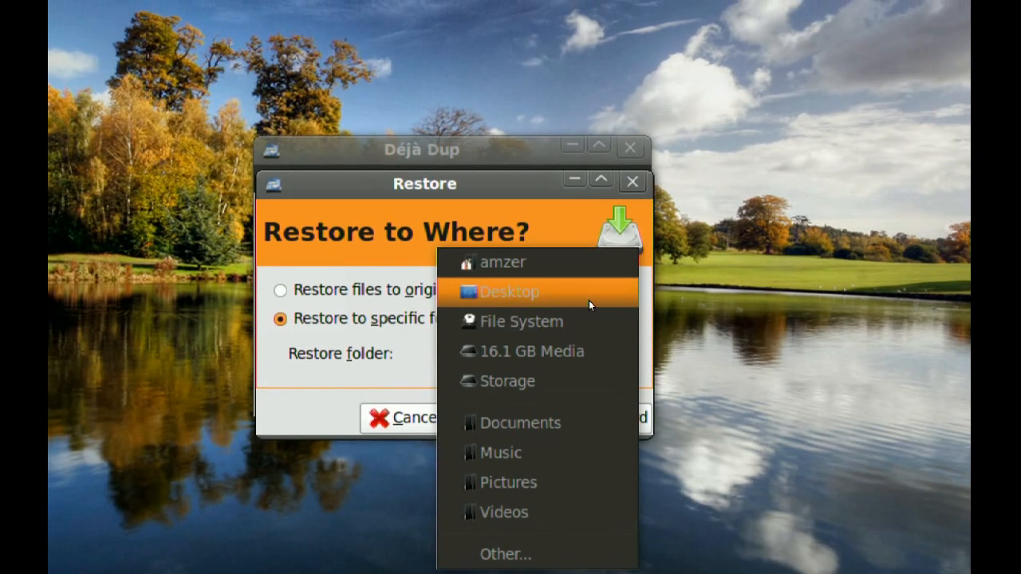
click(509, 291)
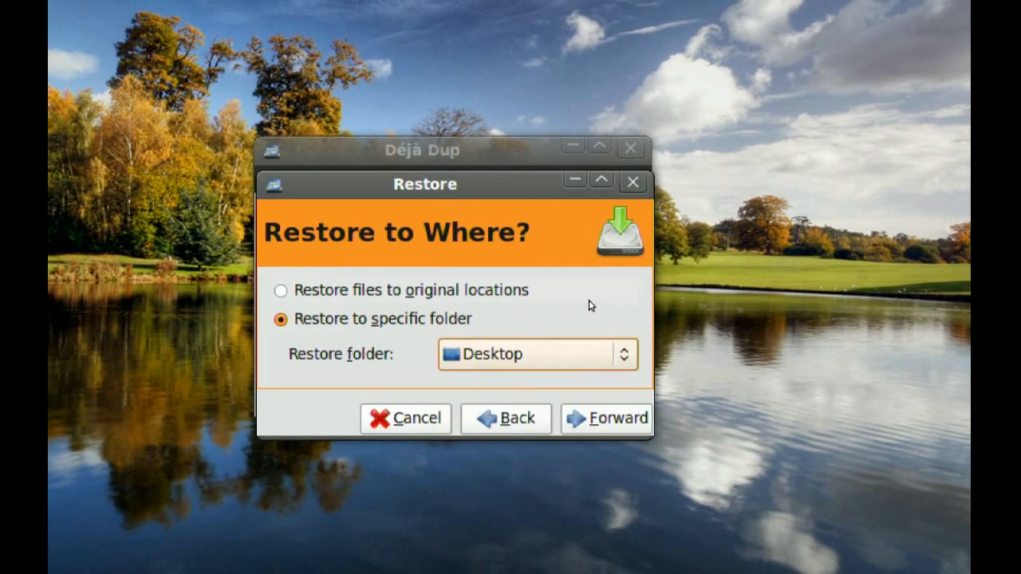
click(606, 418)
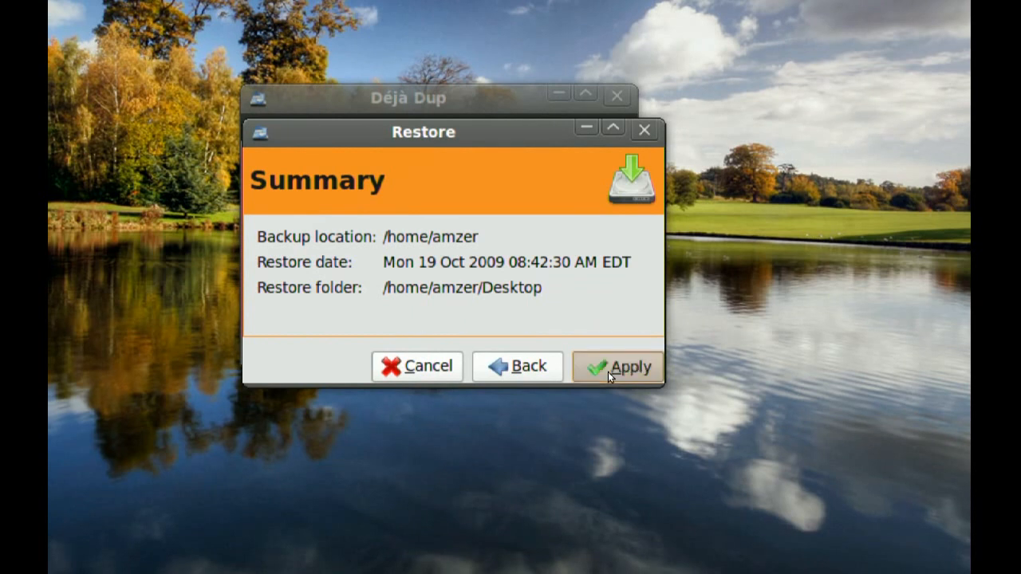
Step: Apply the restore to the Desktop, unlock the encrypted backup with its password, and close the finish notice
click(618, 366)
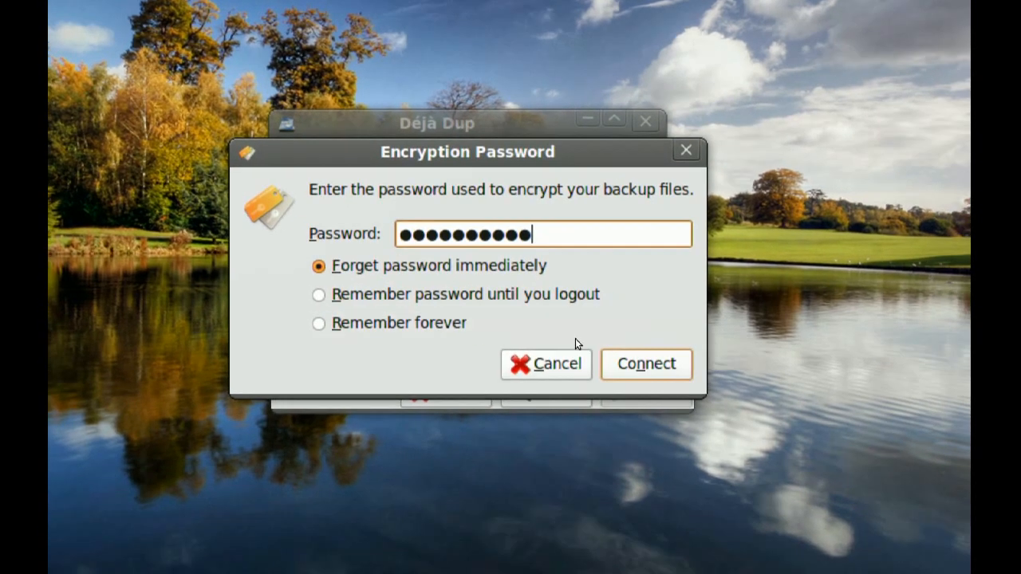
click(646, 364)
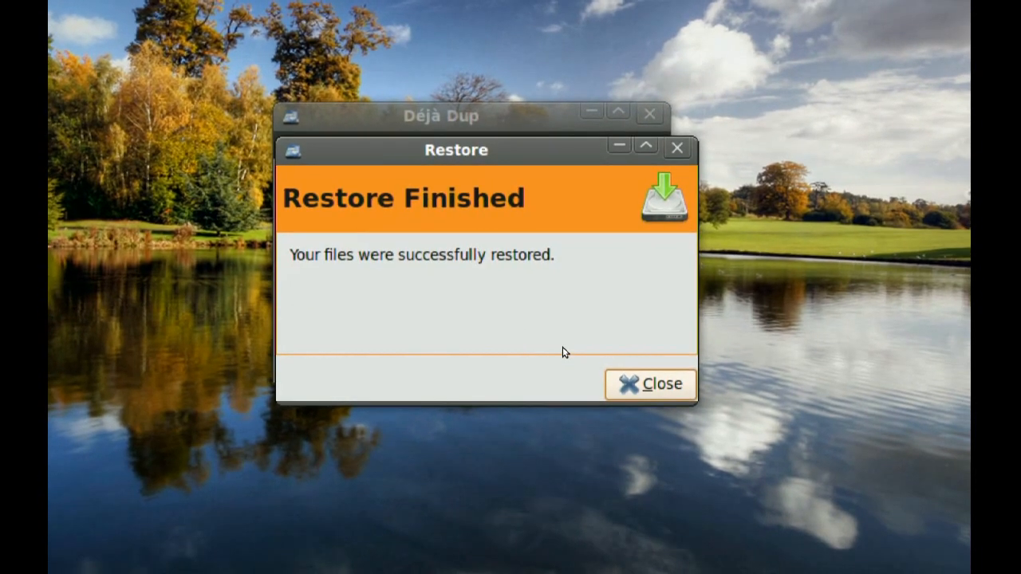
click(650, 384)
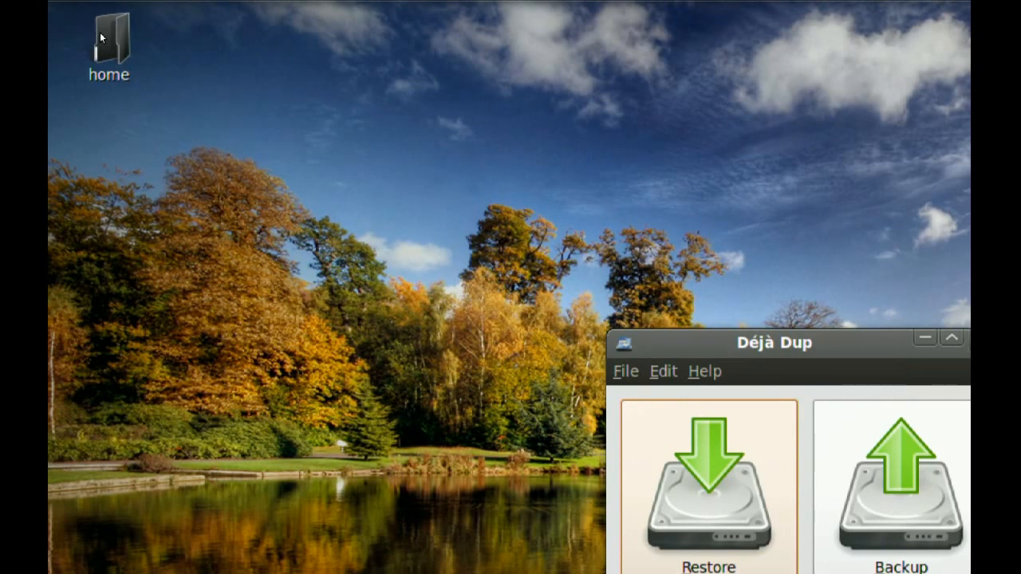
Step: Close Déjà Dup, browse the restored home folder into Documents to find CompTIA, then close it
drag(774, 343, 444, 196)
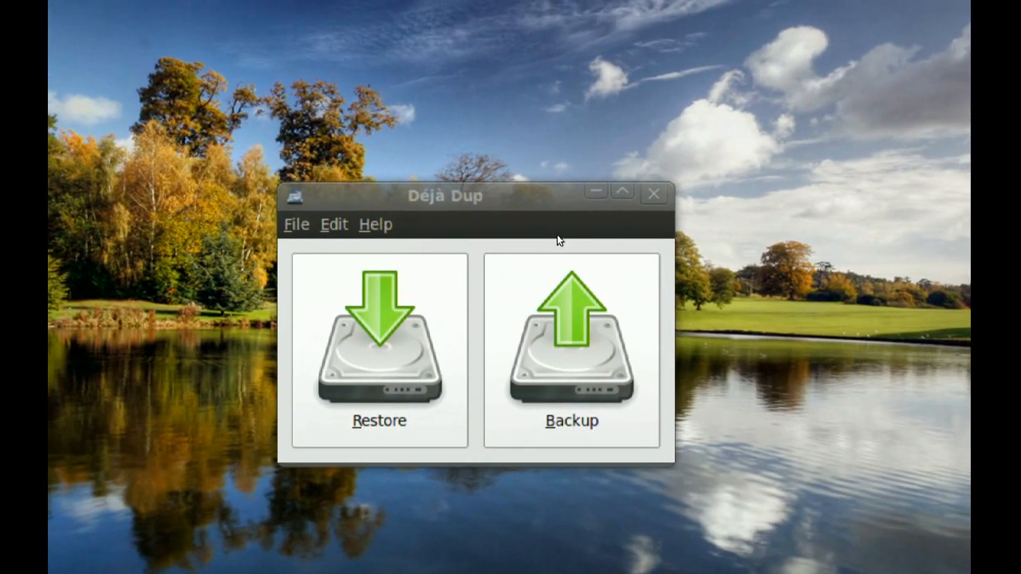
click(653, 194)
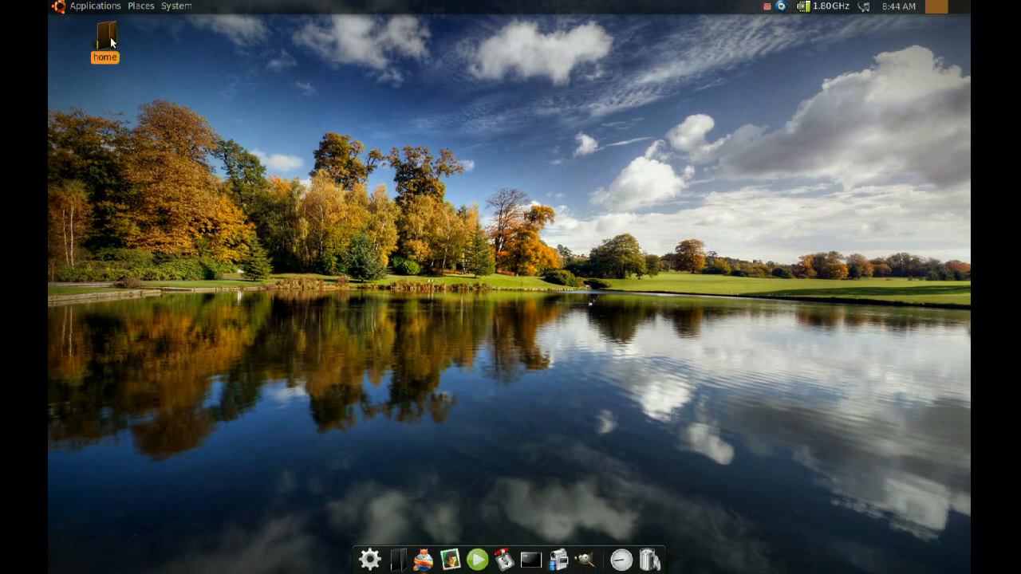
double_click(105, 39)
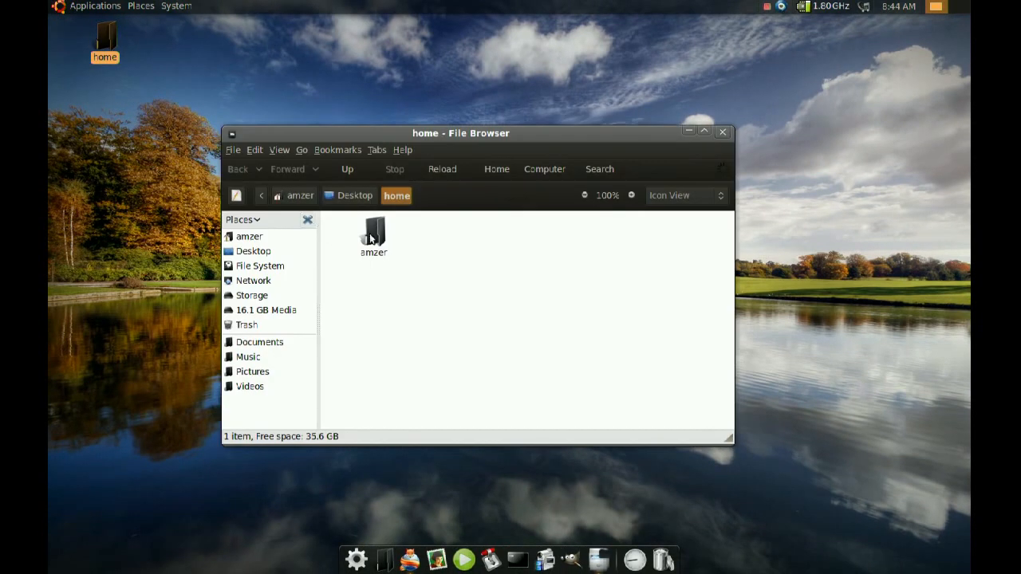
double_click(374, 231)
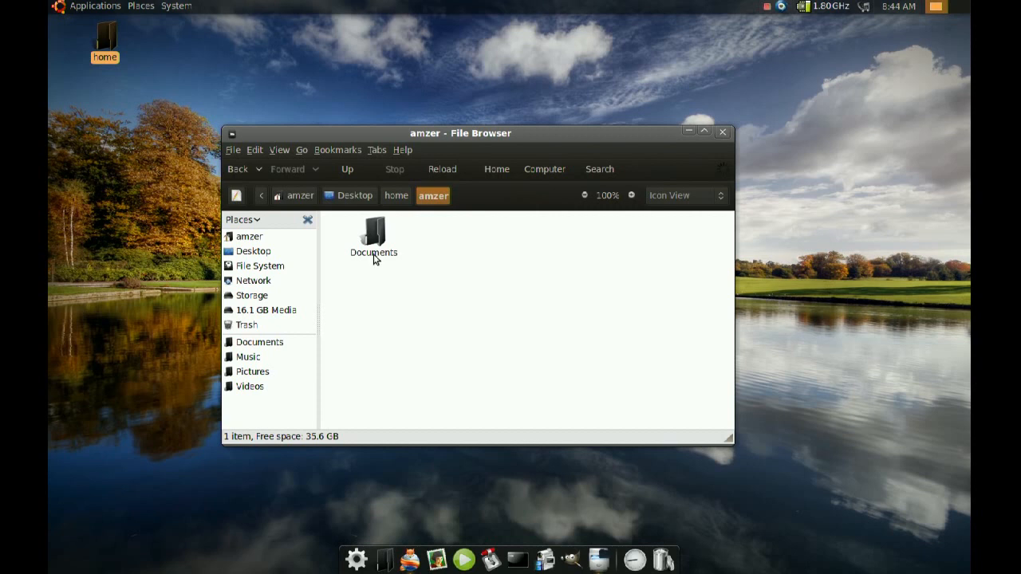
double_click(374, 231)
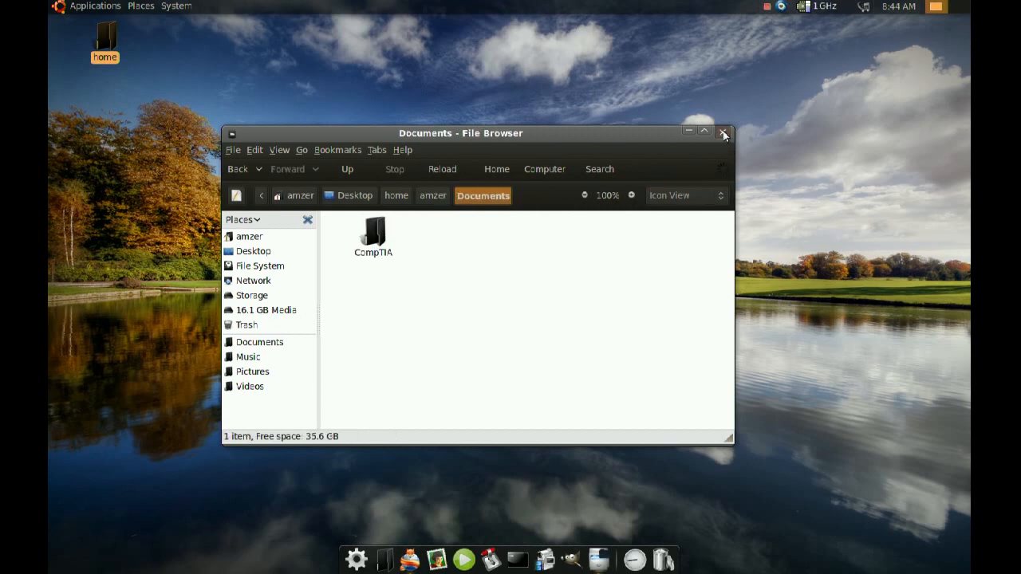
click(722, 132)
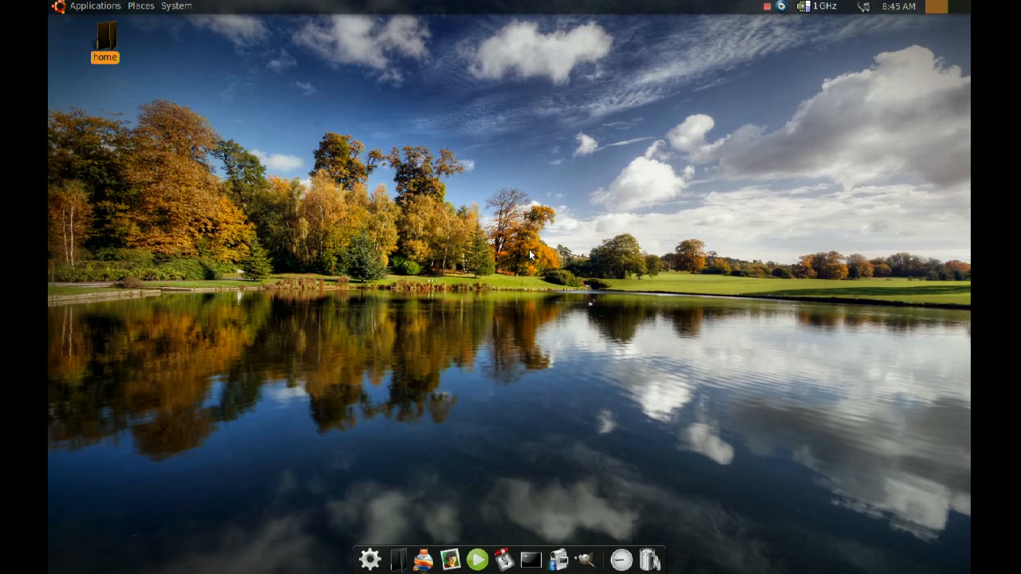
mouse_move(399, 561)
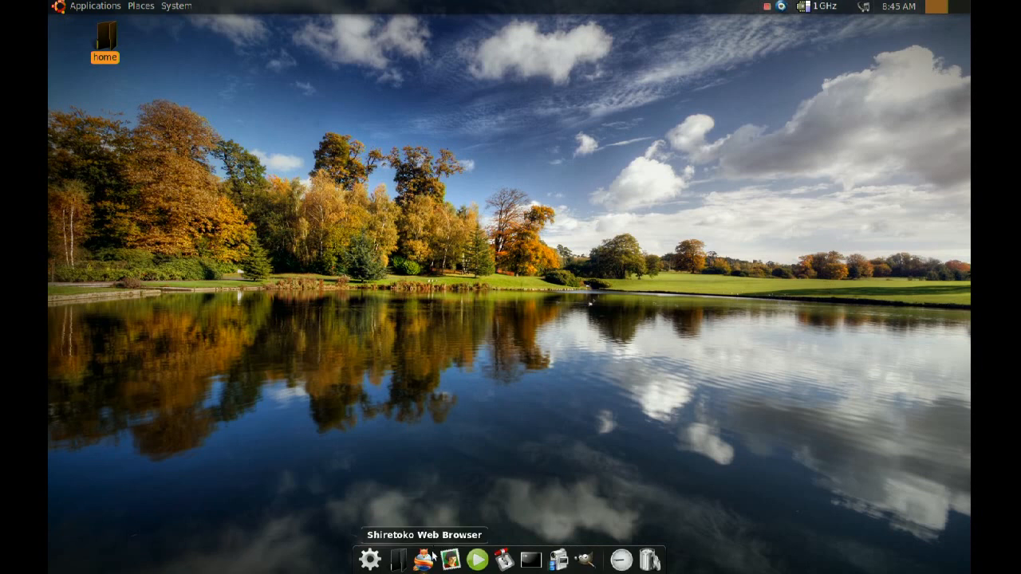
Step: Launch the Shiretoko browser and go to youtube.com
click(477, 559)
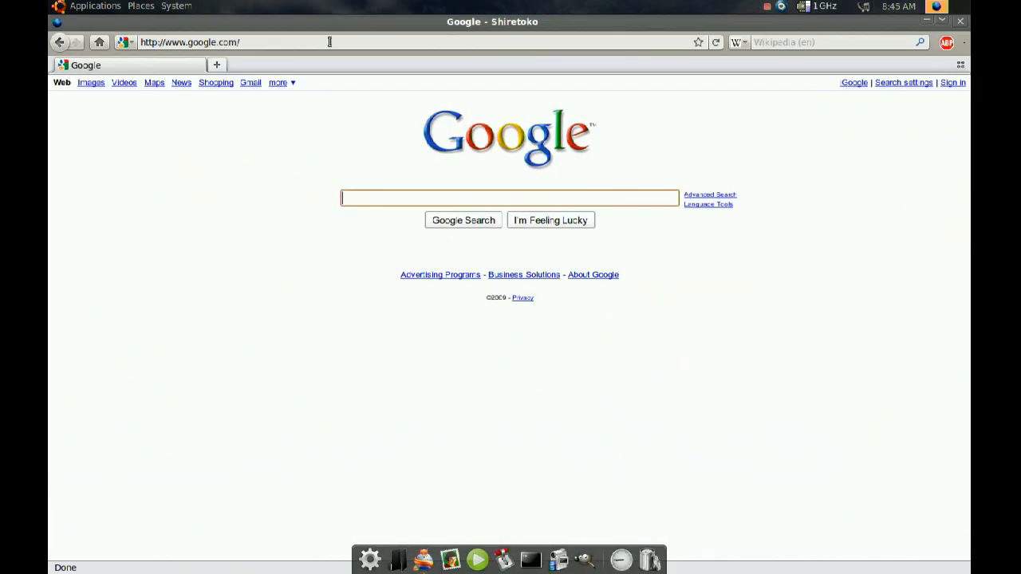
click(189, 42)
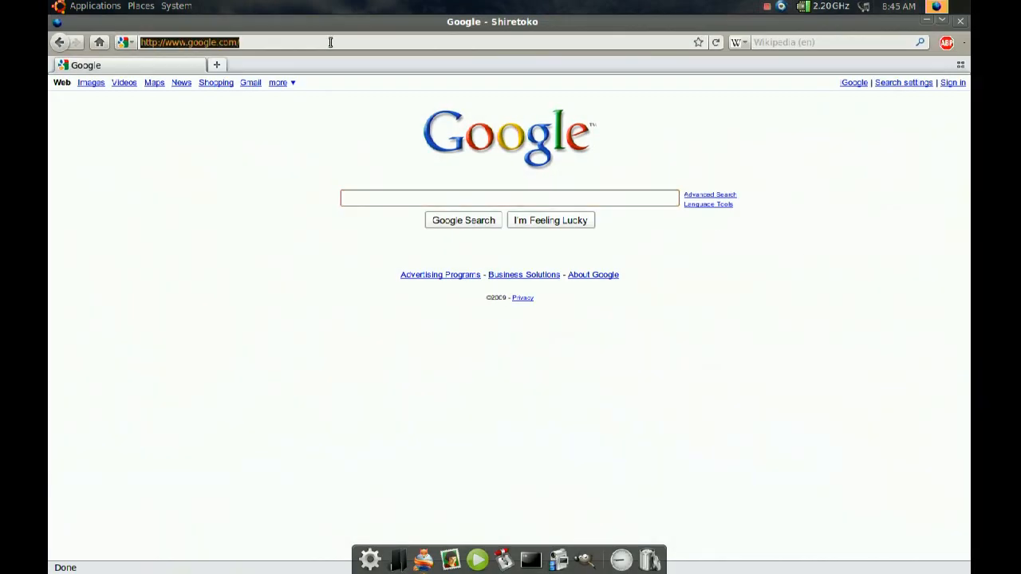
text(YOUTUB)
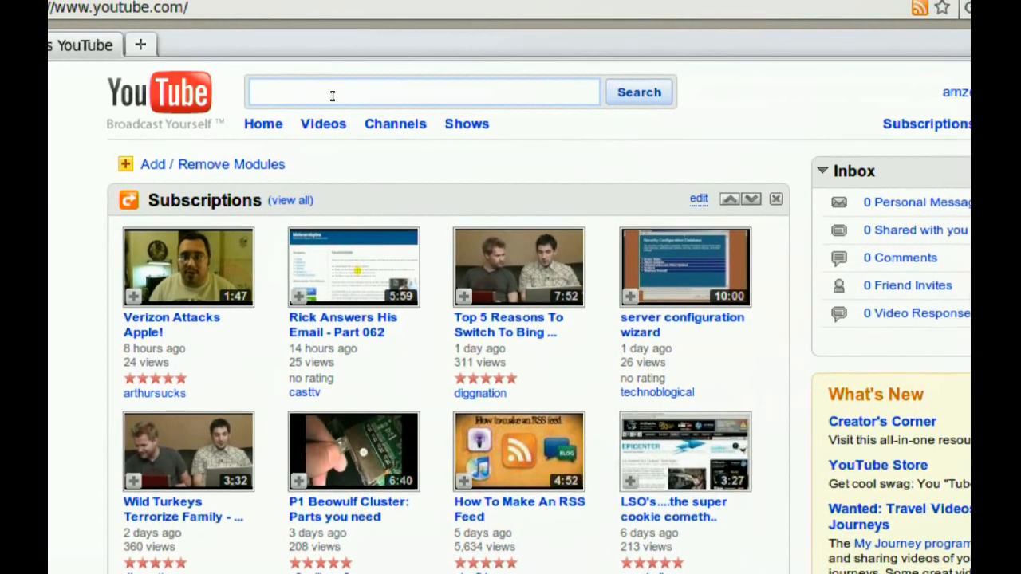
Step: Search YouTube for 'aptoncd'
text(aptoncd)
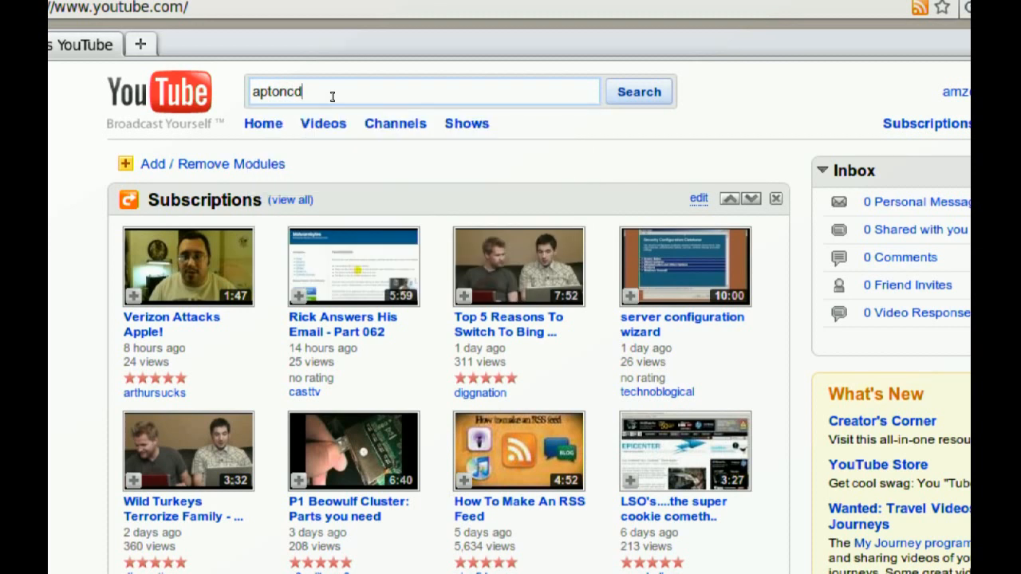
click(638, 92)
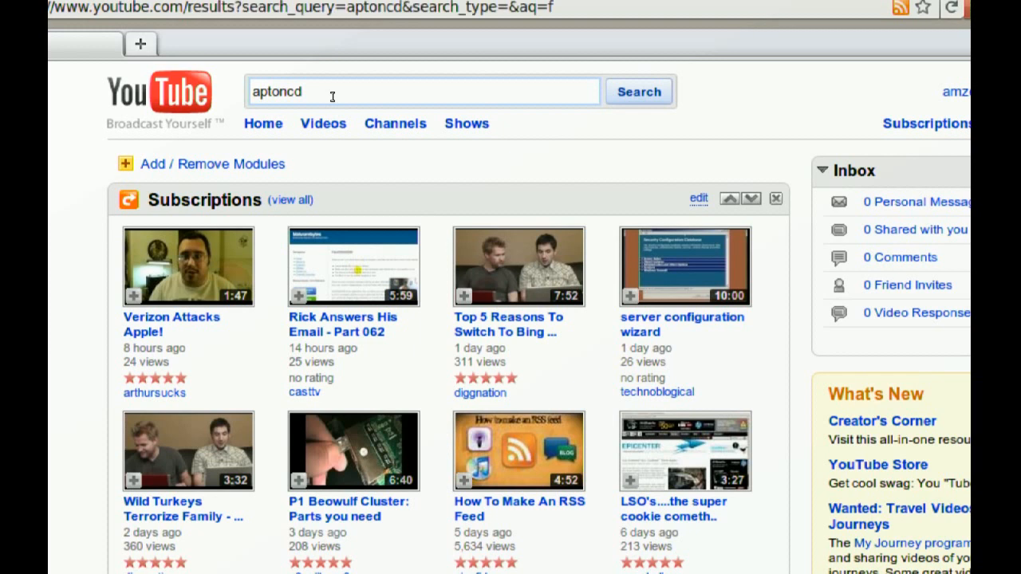
click(638, 91)
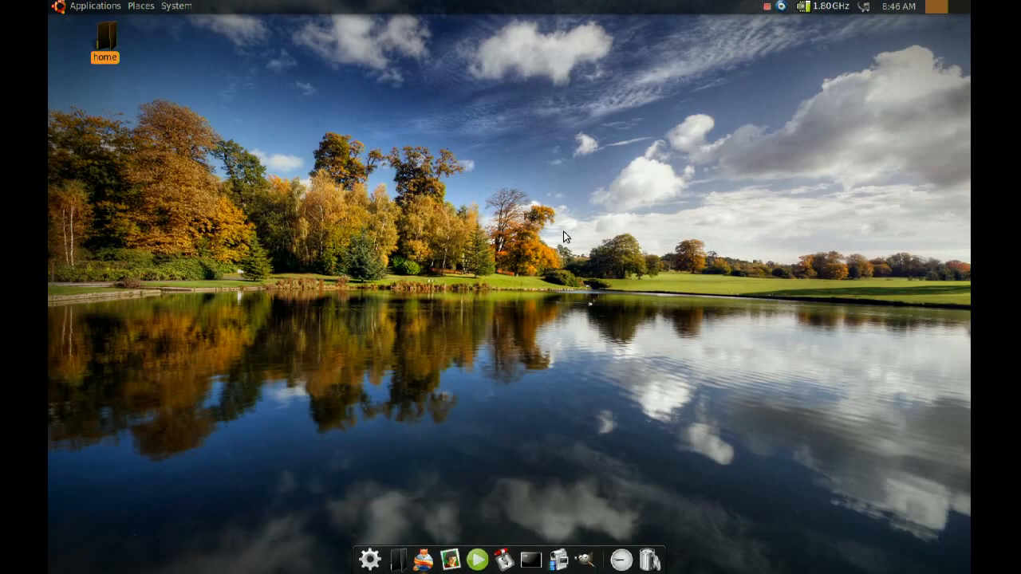
mouse_move(467, 248)
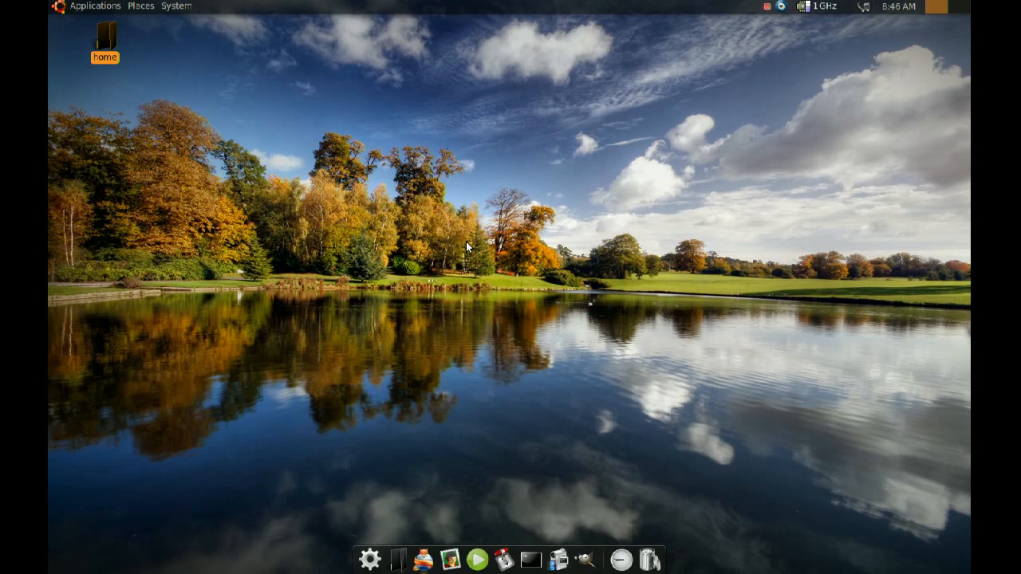
mouse_move(503, 281)
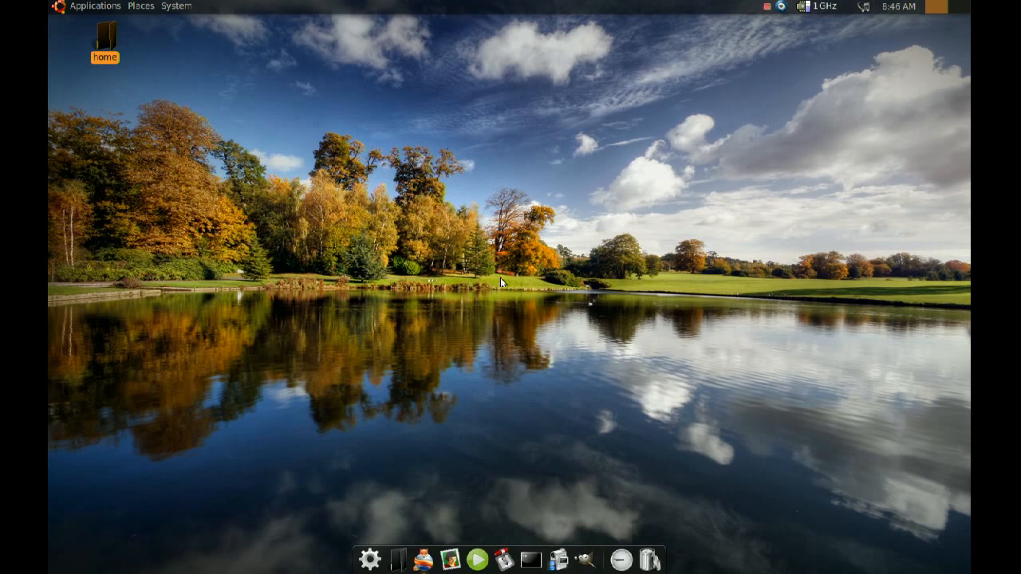
mouse_move(504, 295)
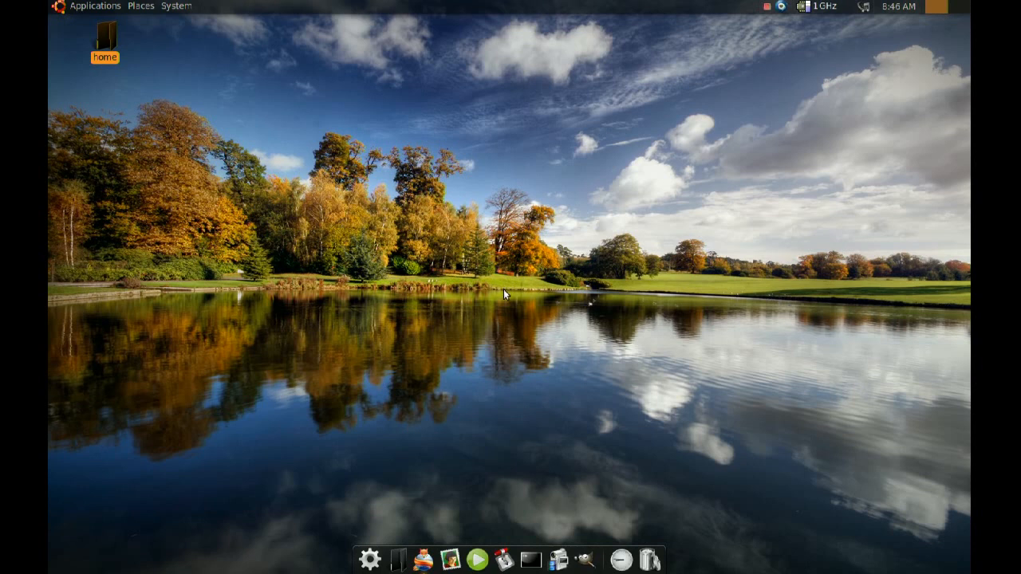